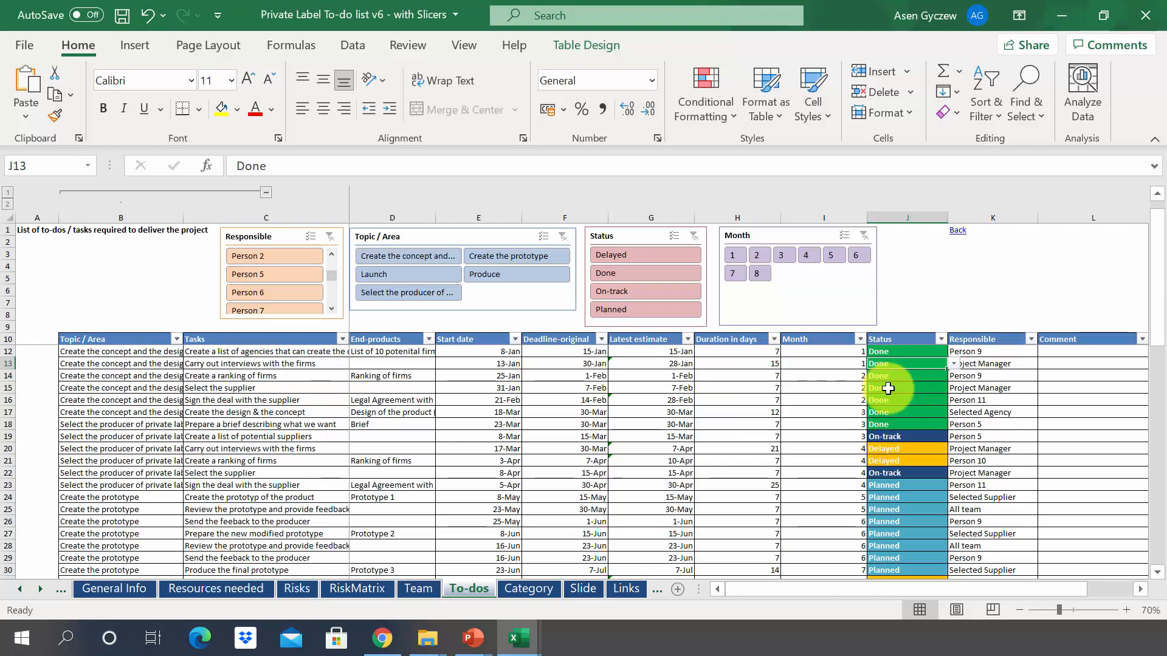
mouse_move(924, 375)
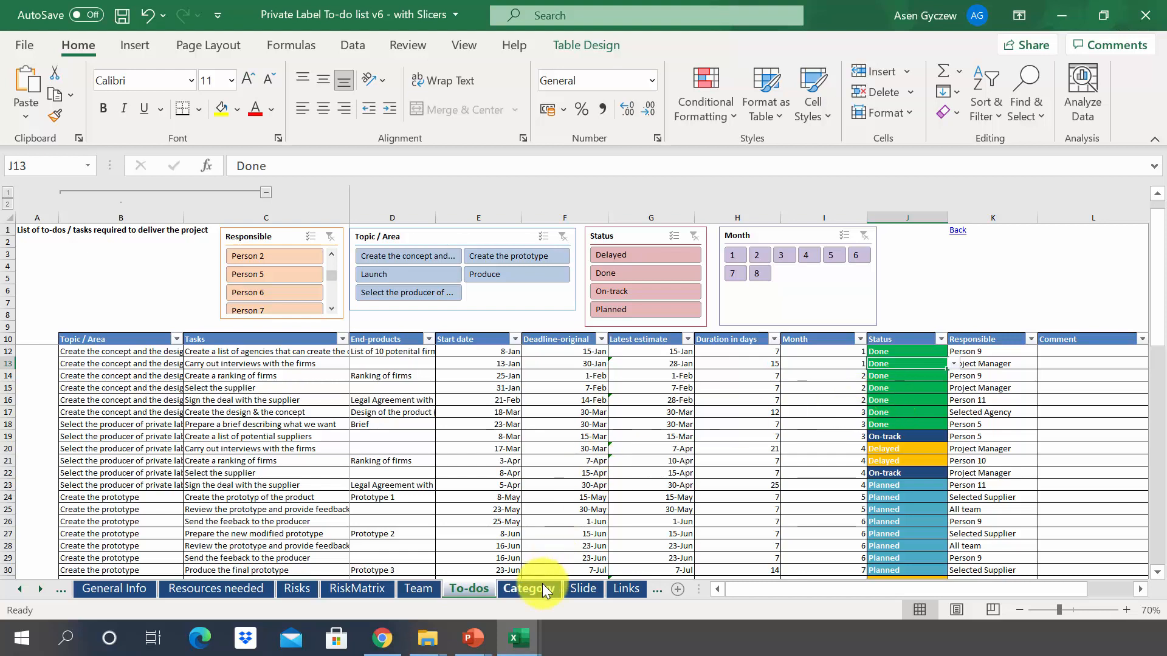
- Enter 'To be repeated' below Planned in the Category sheet's status list
left_click(528, 589)
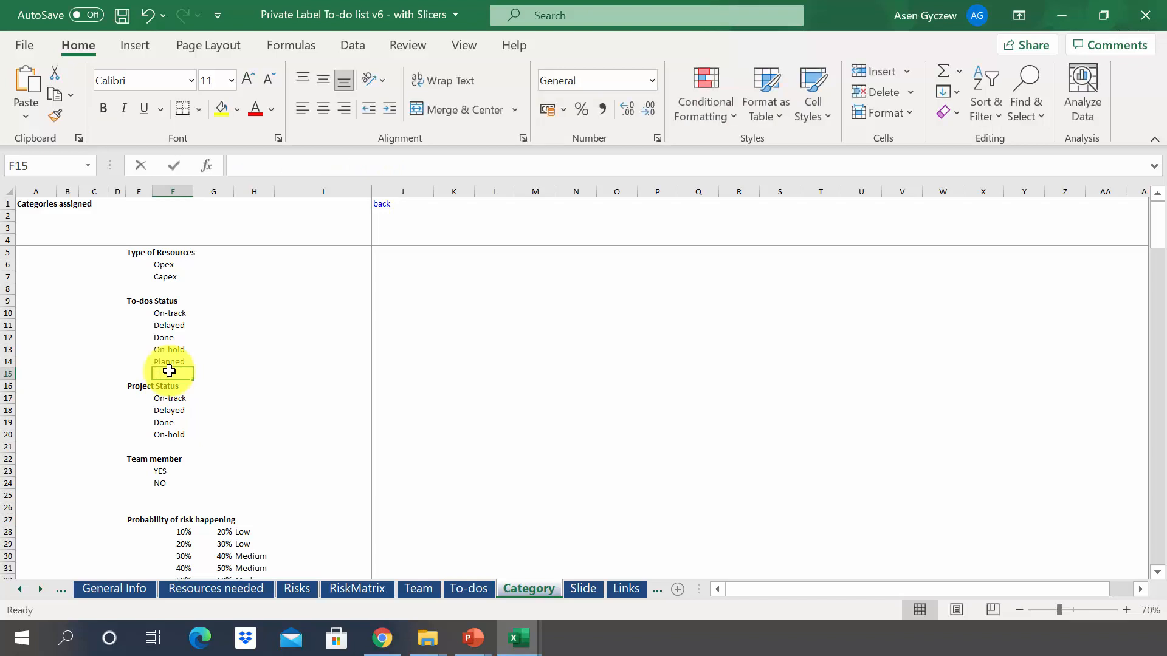
type("To be repeated")
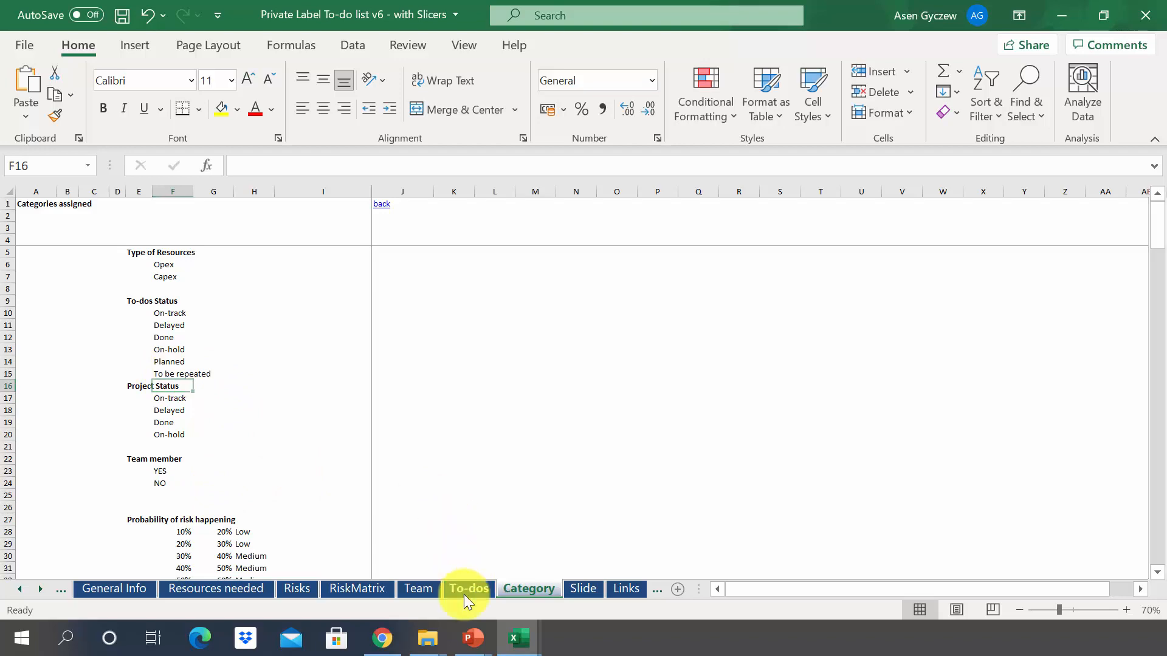
- Inspect the Status cell's validation source and check the current dropdown options
left_click(468, 588)
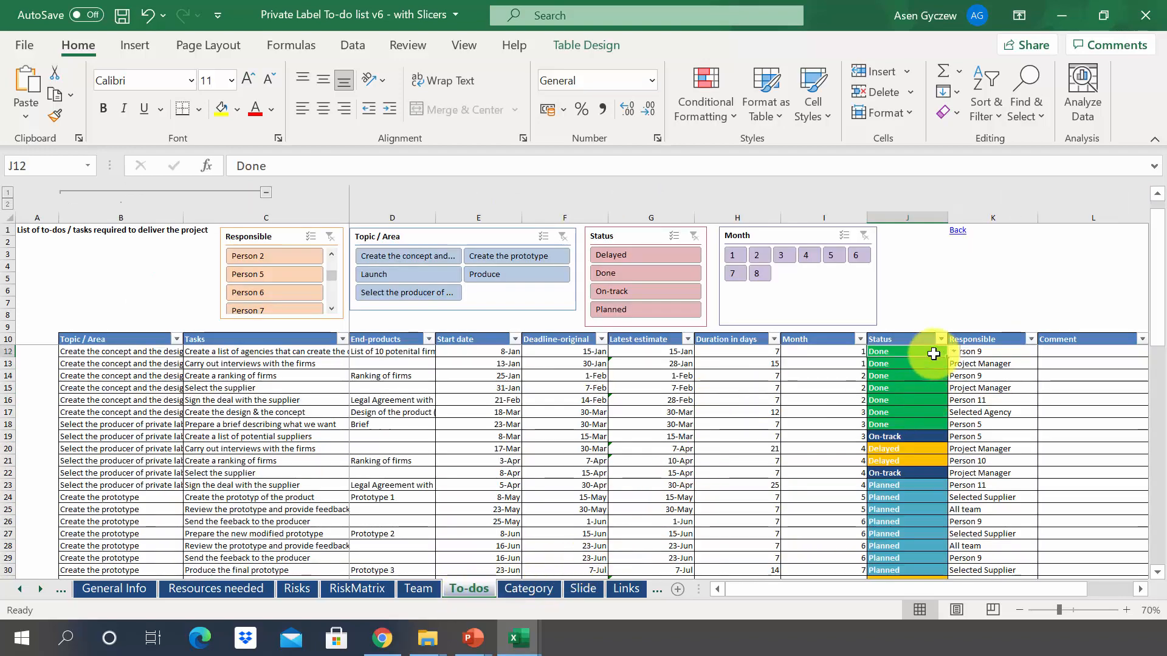
mouse_move(917, 358)
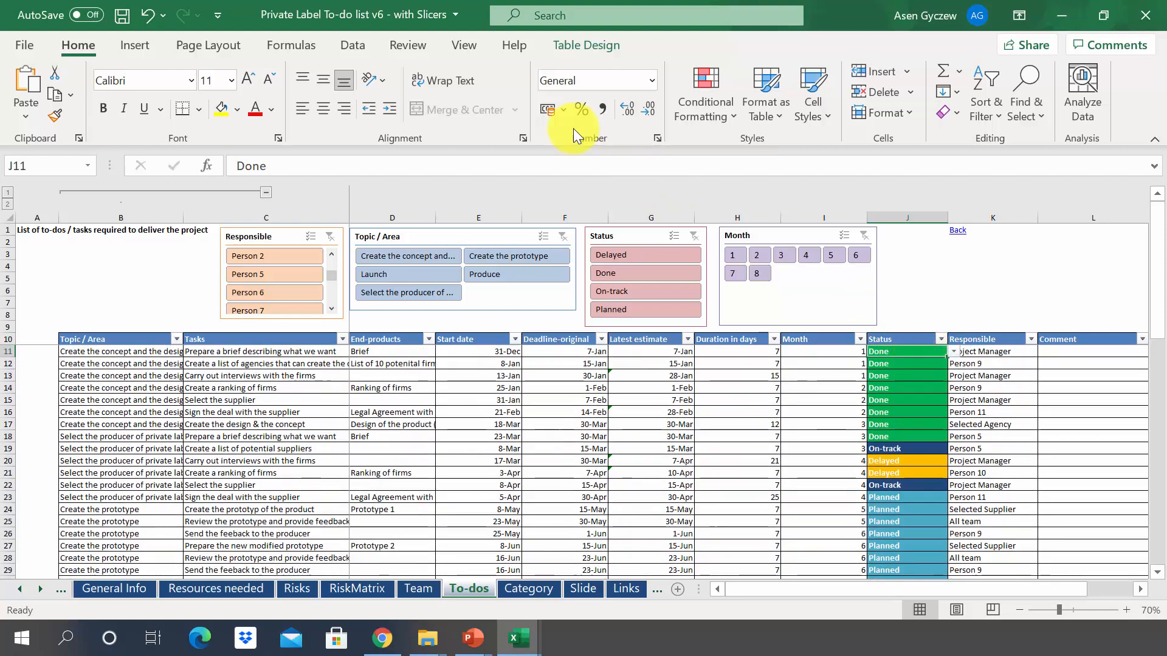
left_click(353, 45)
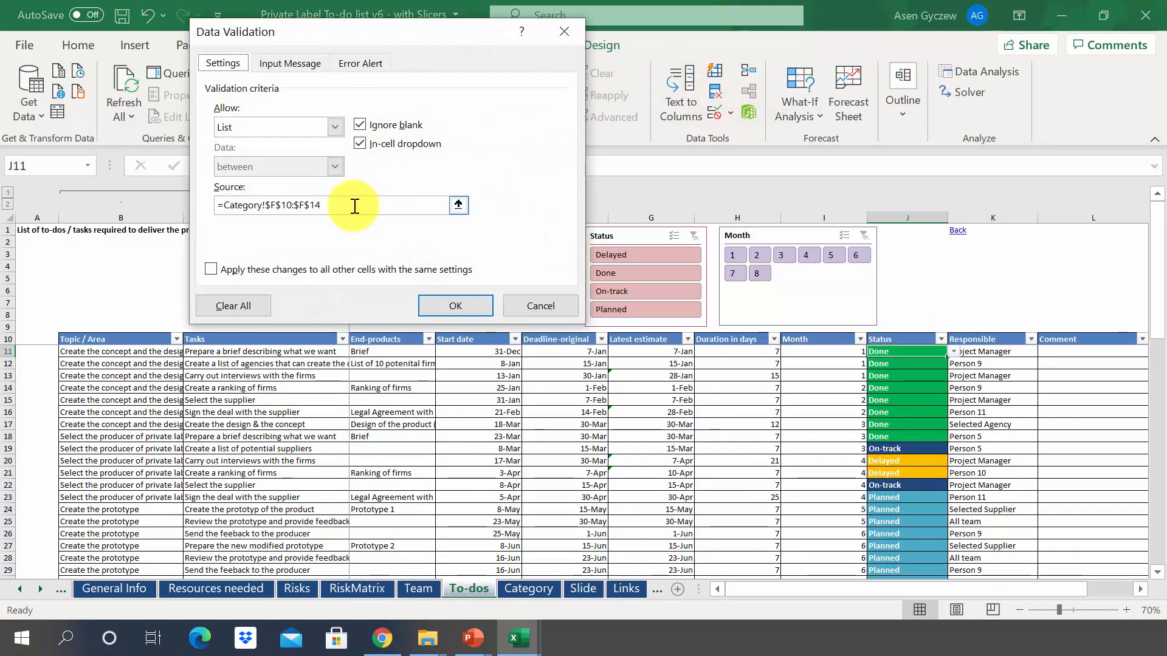
left_click(528, 588)
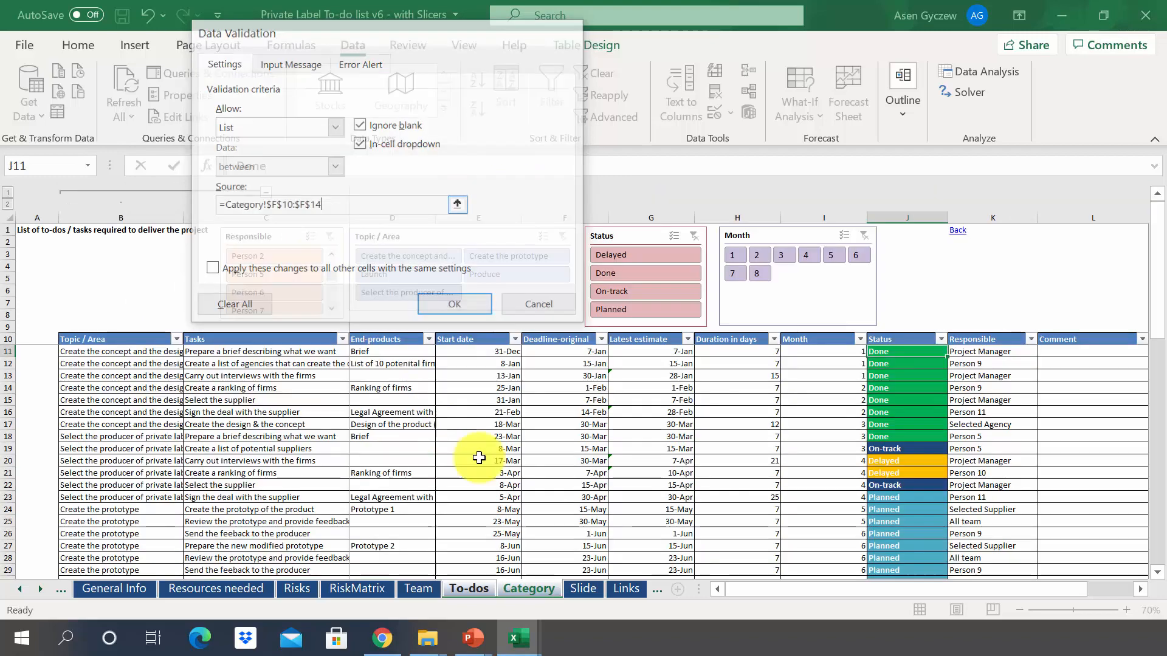
left_click(537, 303)
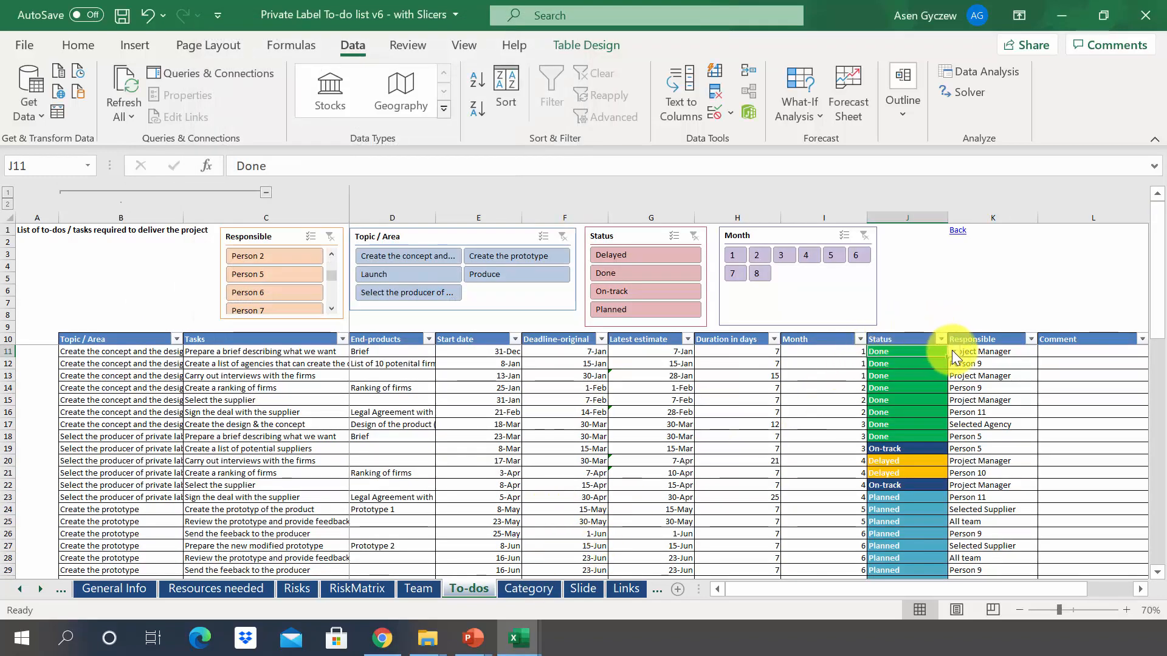
left_click(940, 351)
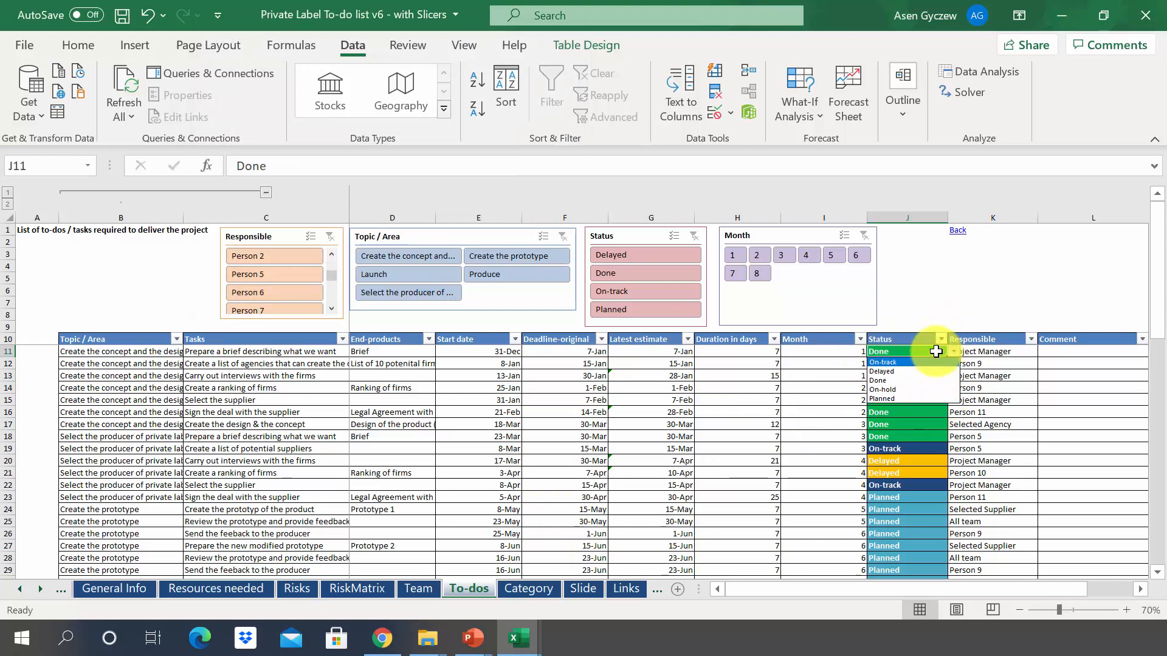
left_click(877, 380)
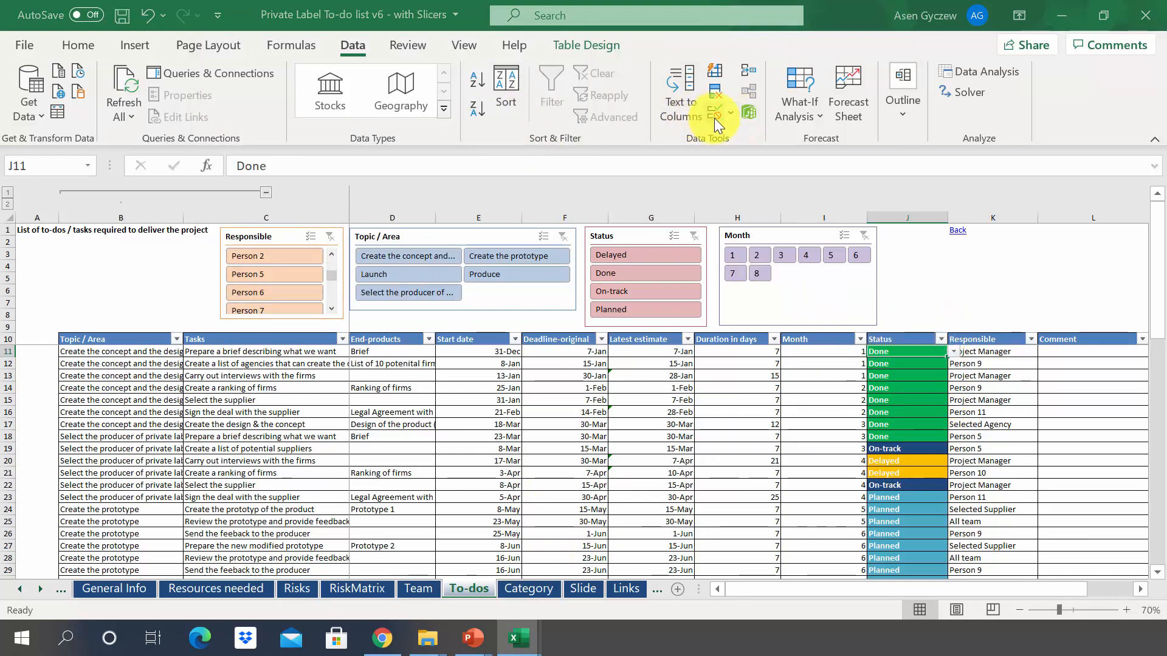
- Change the Status validation source to =Category!$F$10:$F$15 and apply it to all matching cells
left_click(715, 111)
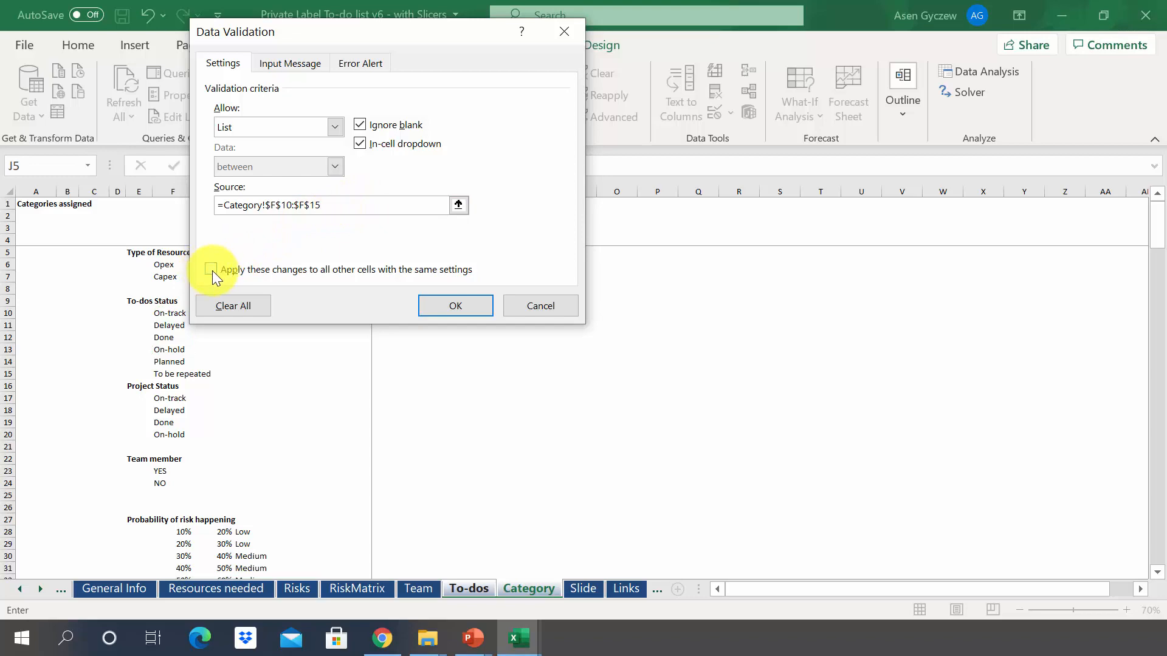
left_click(211, 269)
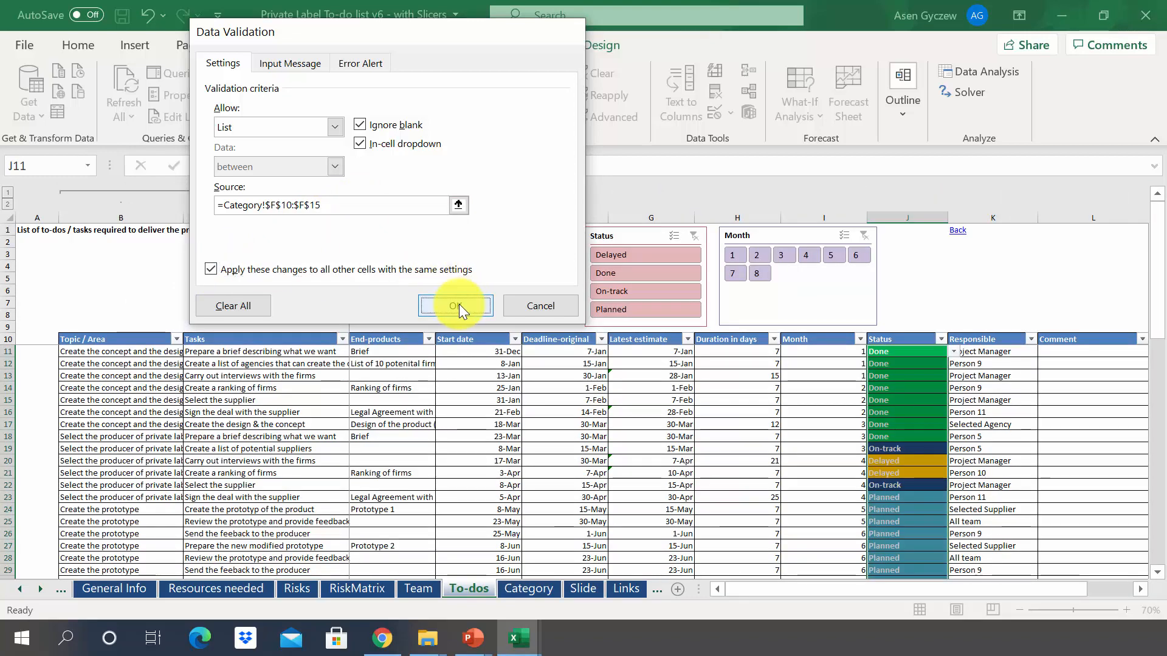
left_click(456, 306)
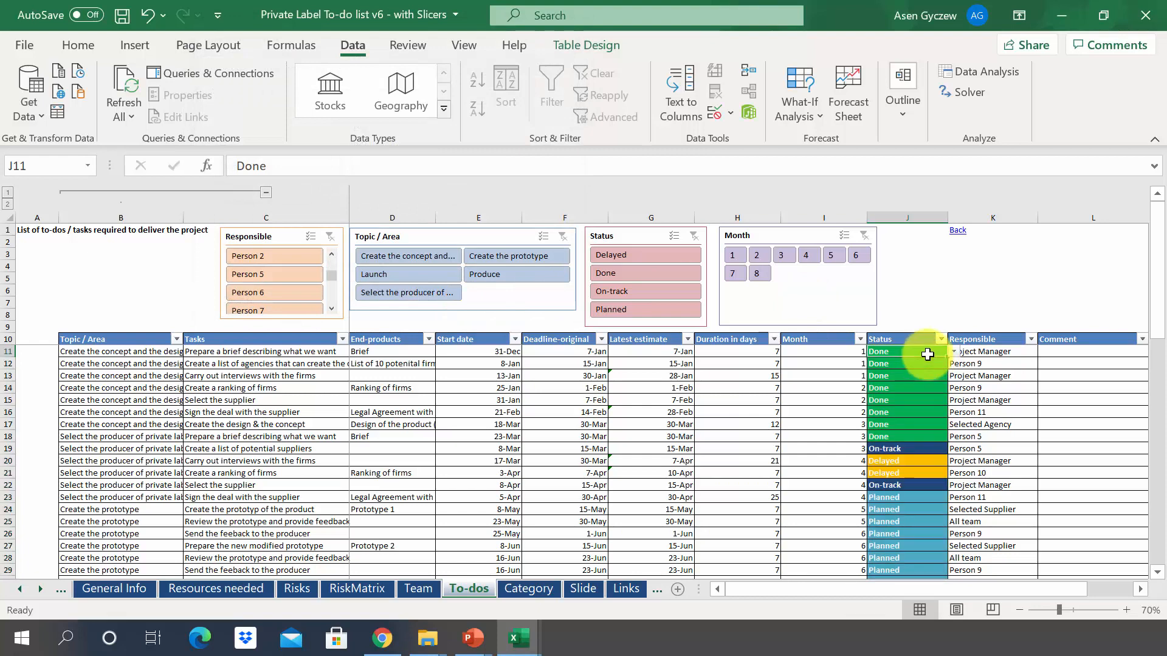
left_click(953, 352)
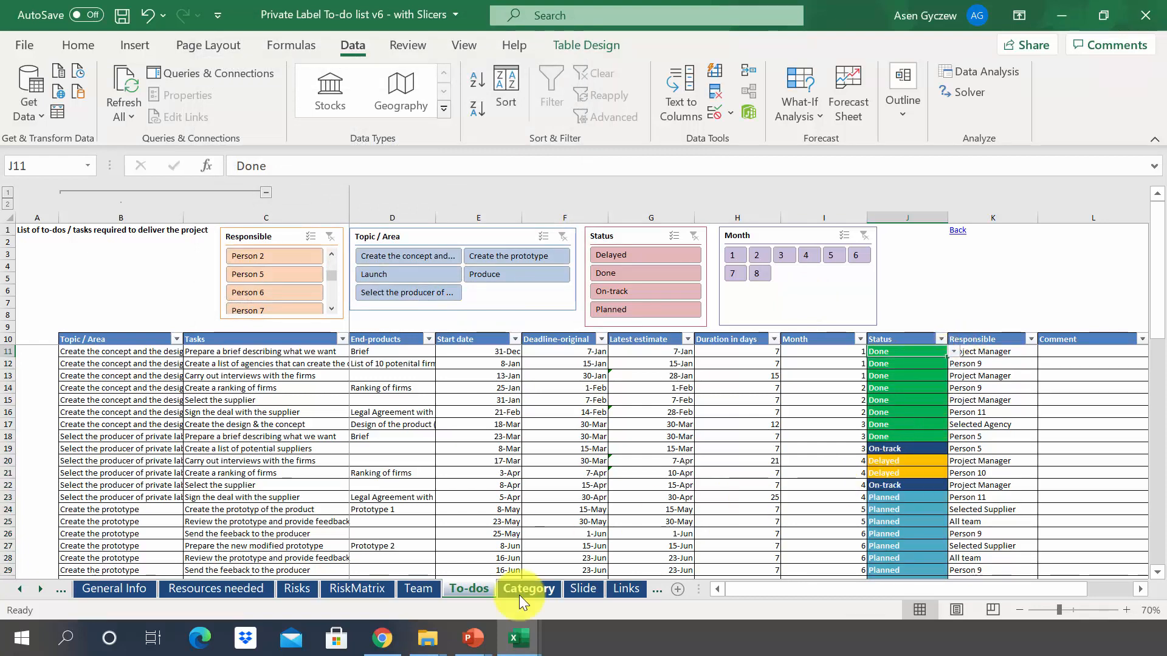
- Clear 'To be repeated' from Category F15 and confirm the To-dos Status dropdown omits it
left_click(528, 589)
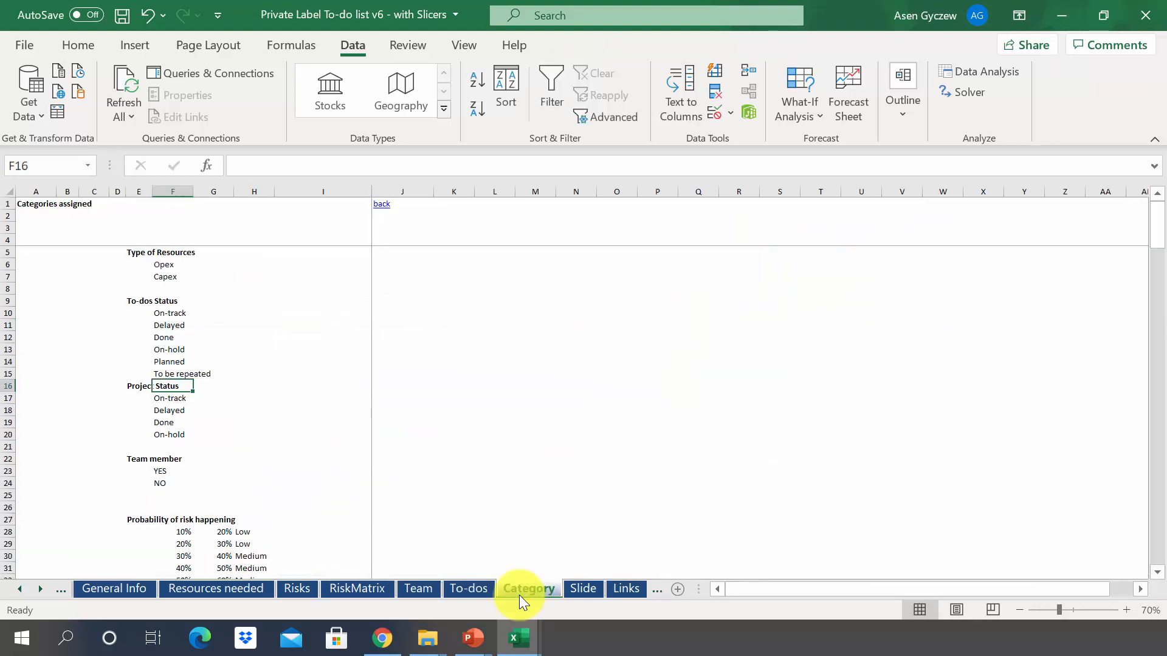
left_click(173, 374)
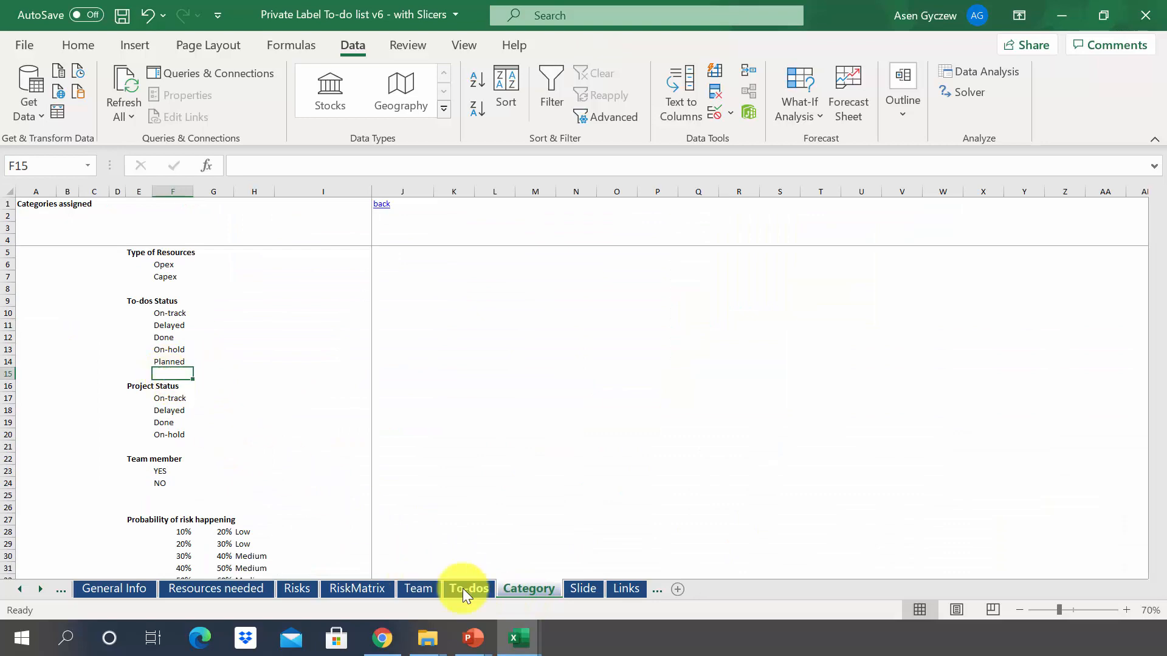
left_click(469, 588)
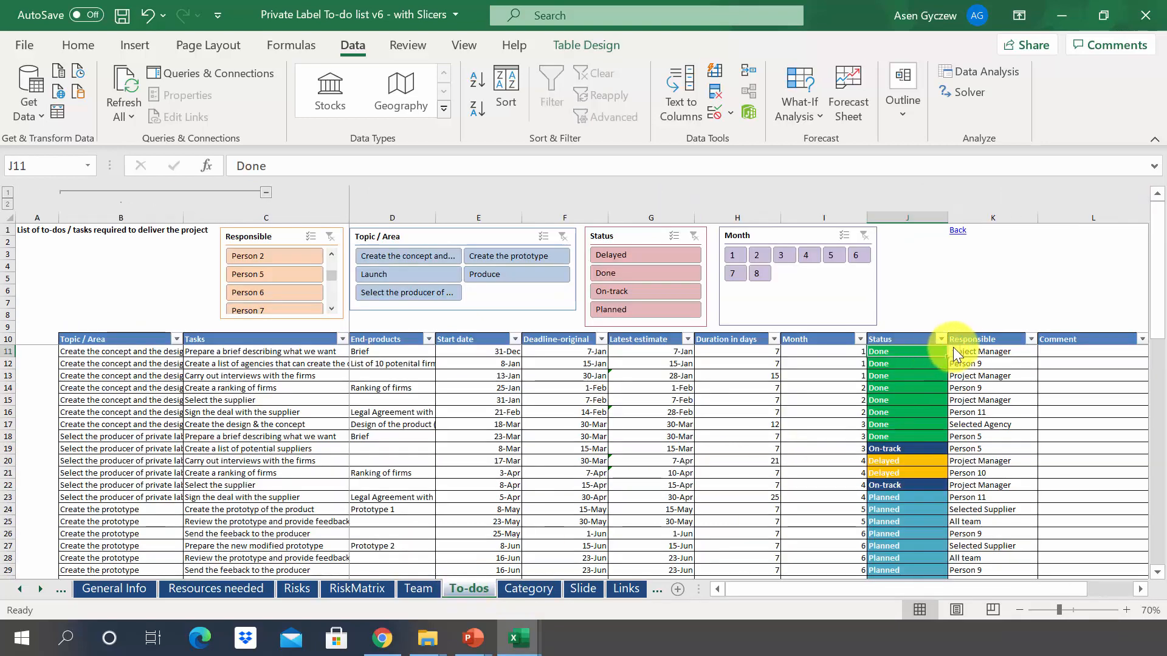
left_click(941, 351)
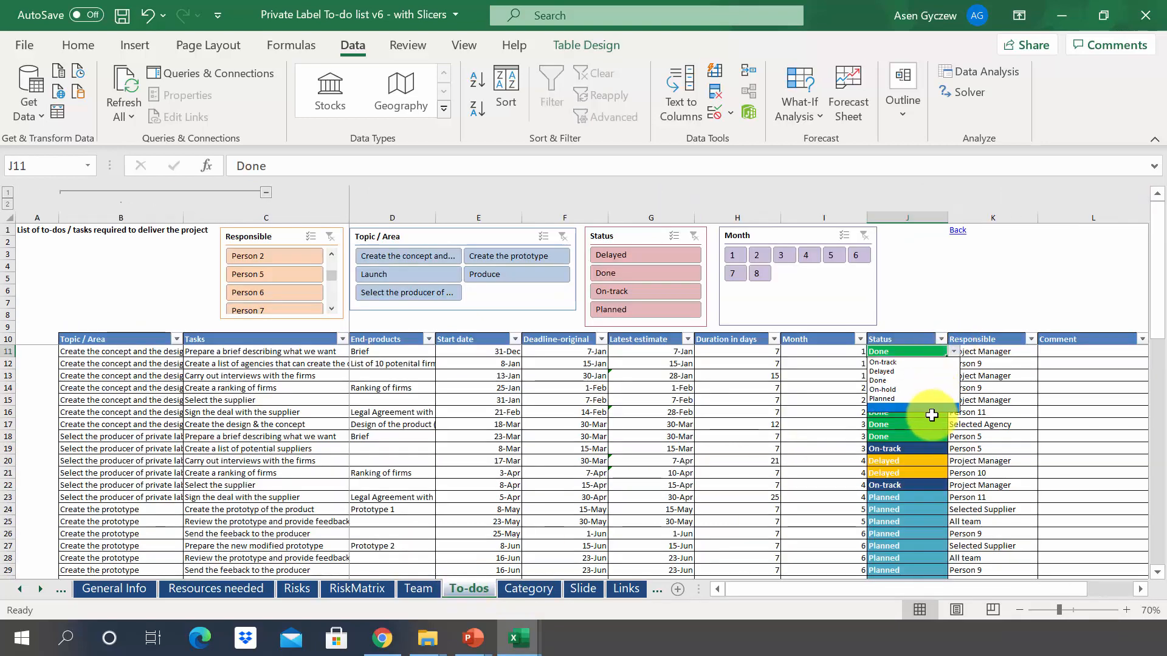
left_click(463, 45)
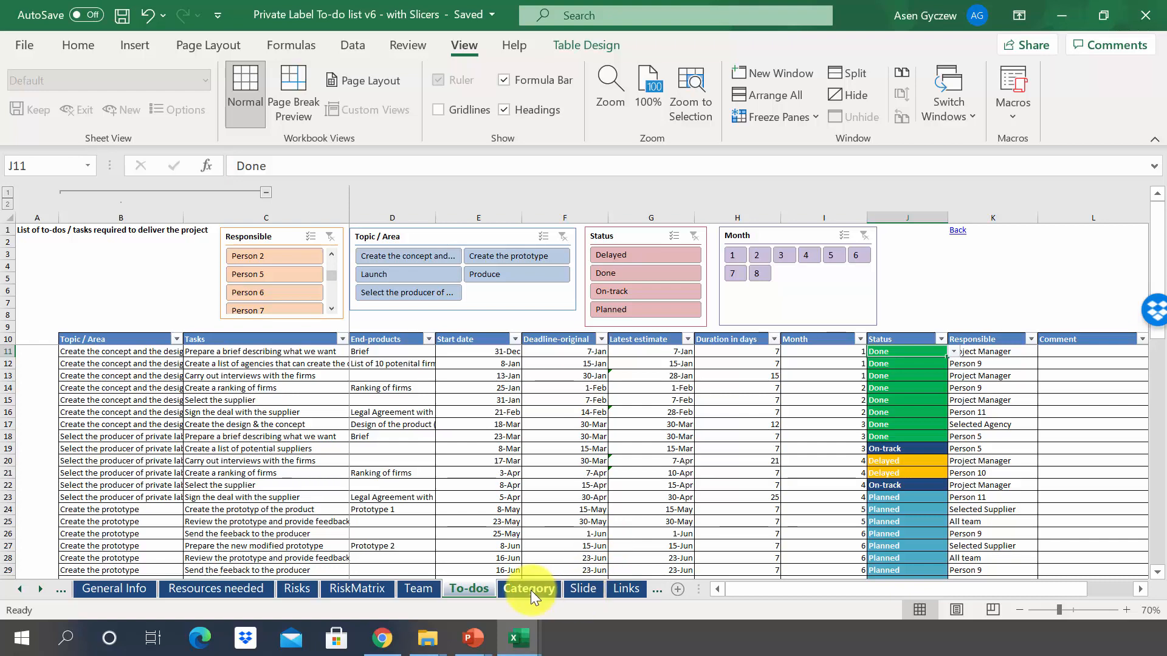
- Format the five status entries on the Category sheet as a table with Ctrl+T
left_click(528, 589)
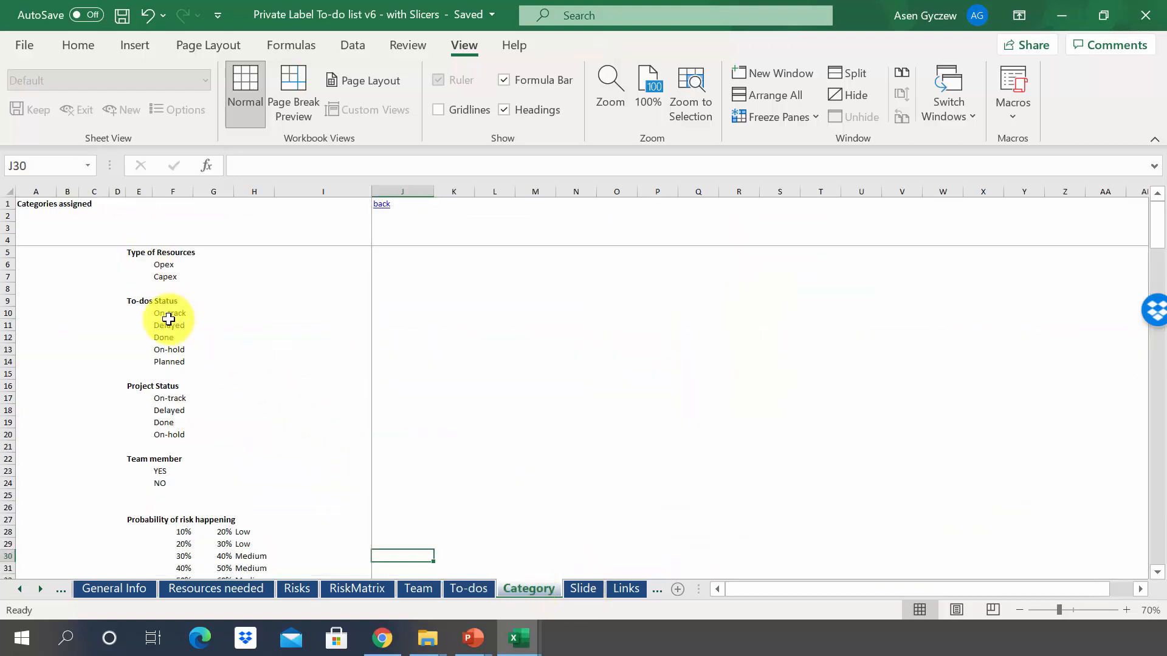
left_click_drag(169, 312, 168, 362)
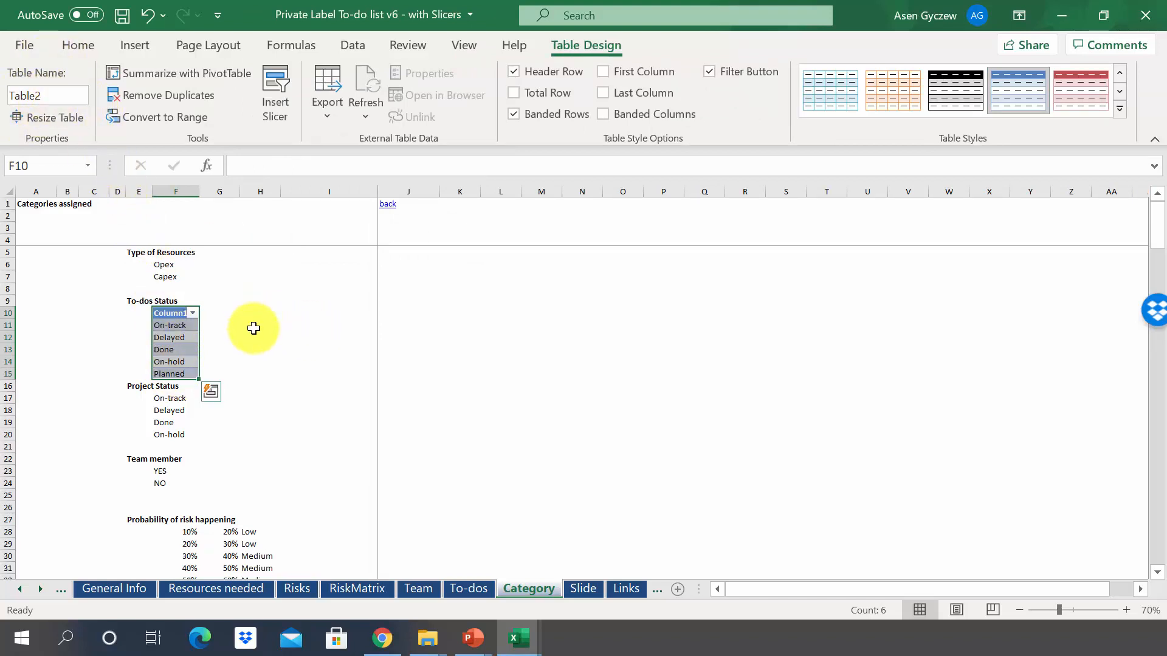
left_click(329, 313)
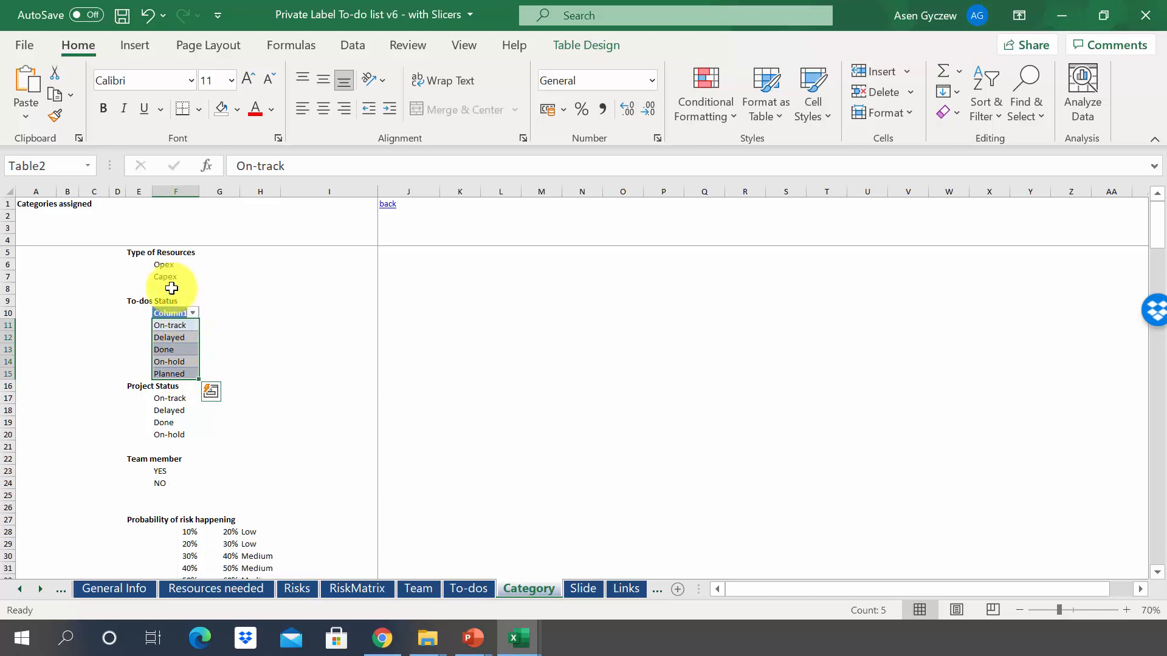
left_click(39, 166)
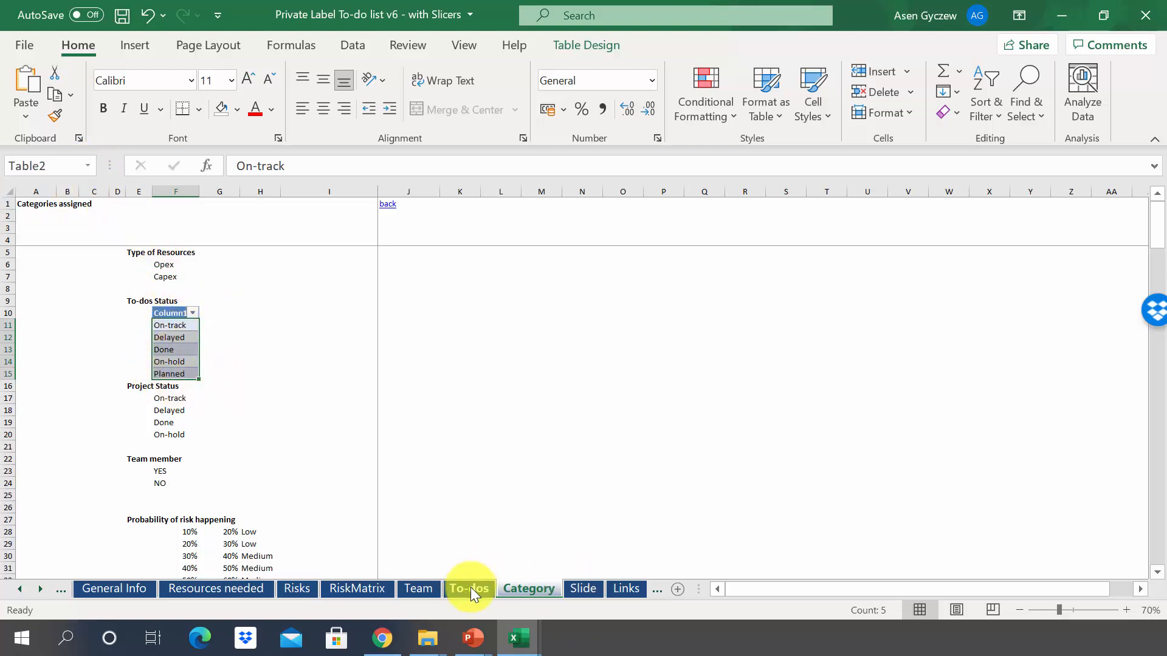
- Set the Status column's list validation to =ListofStatus and choose On-track for the first task
left_click(469, 588)
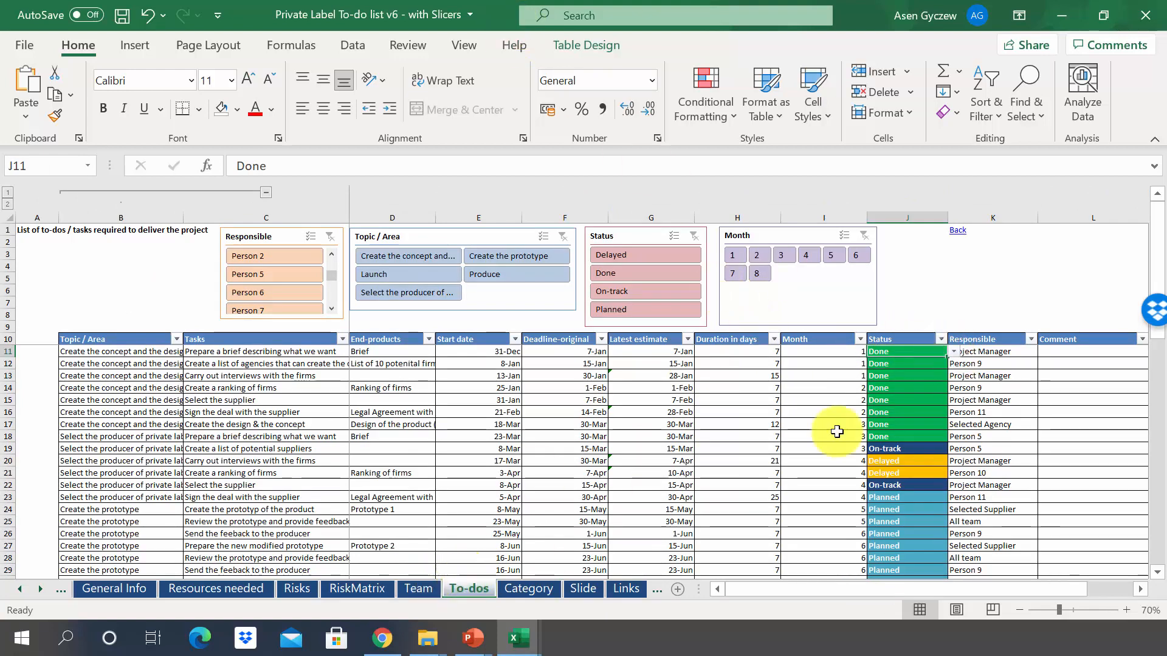
mouse_move(849, 371)
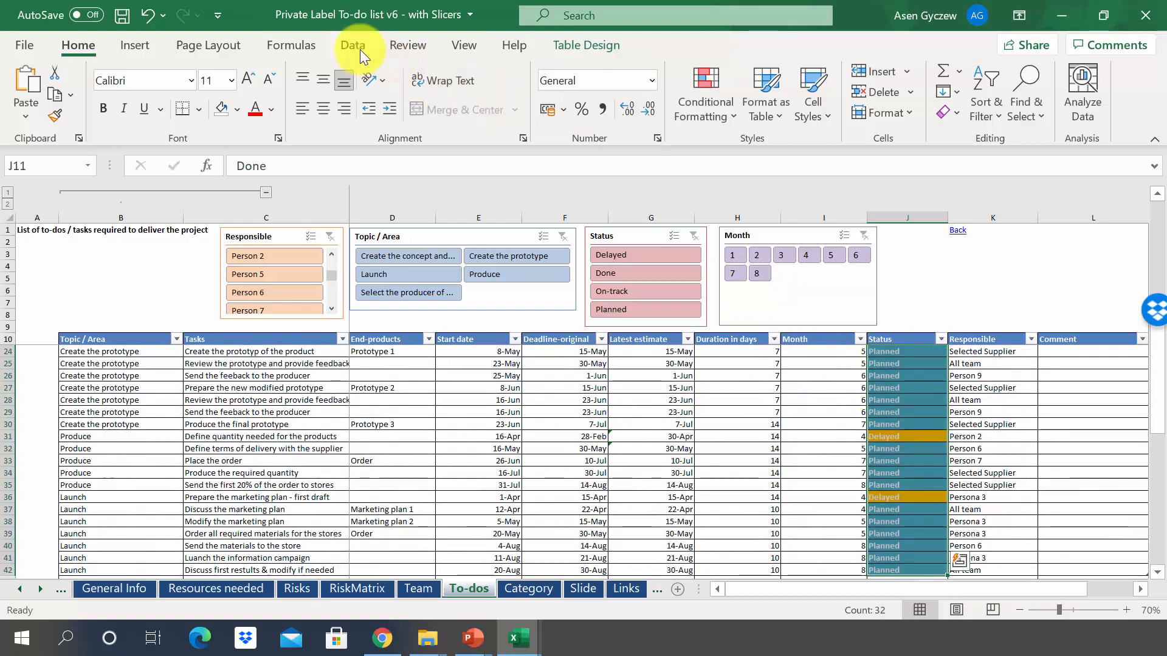
left_click(351, 45)
type("=")
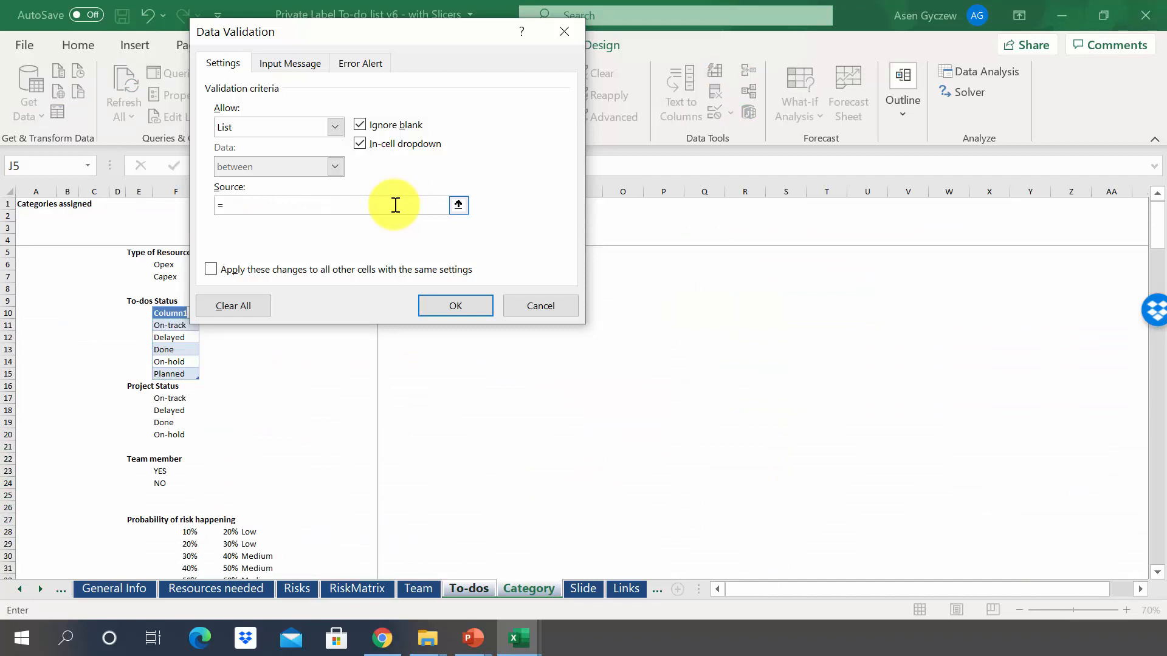
type("List")
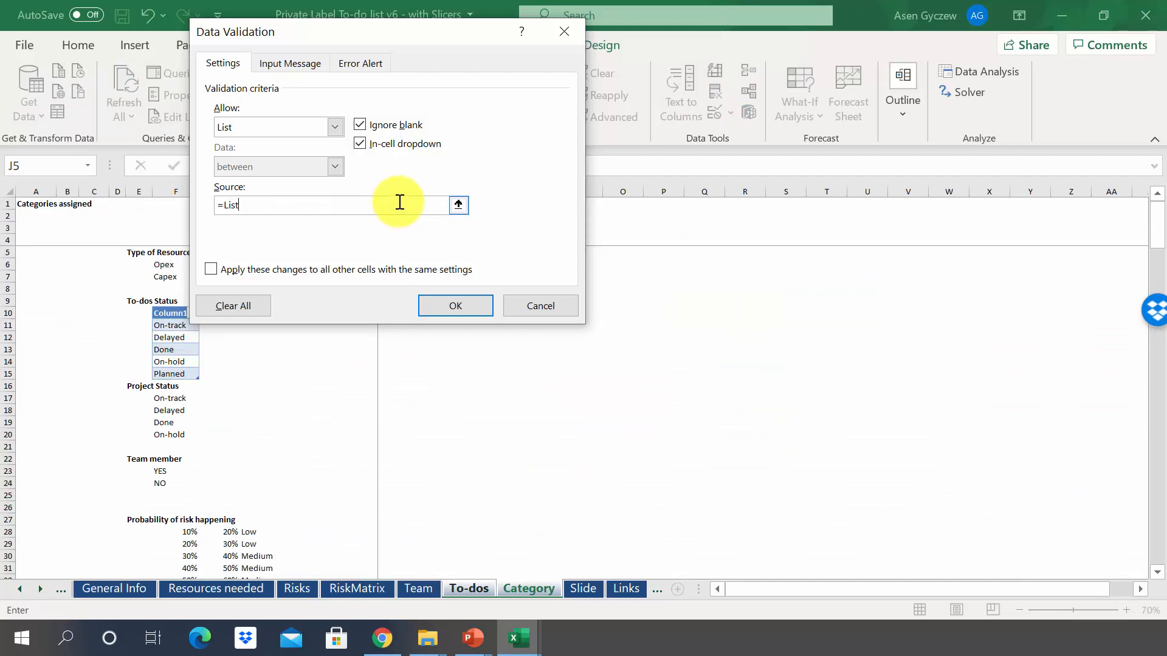
type("ofStatus")
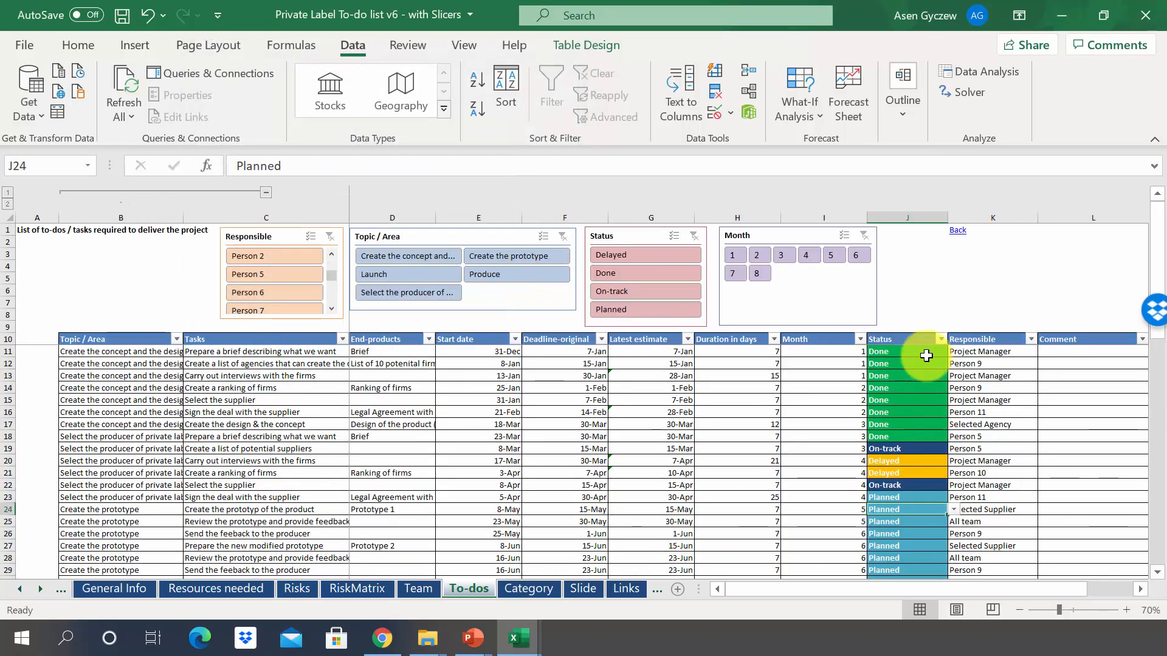
left_click(906, 351)
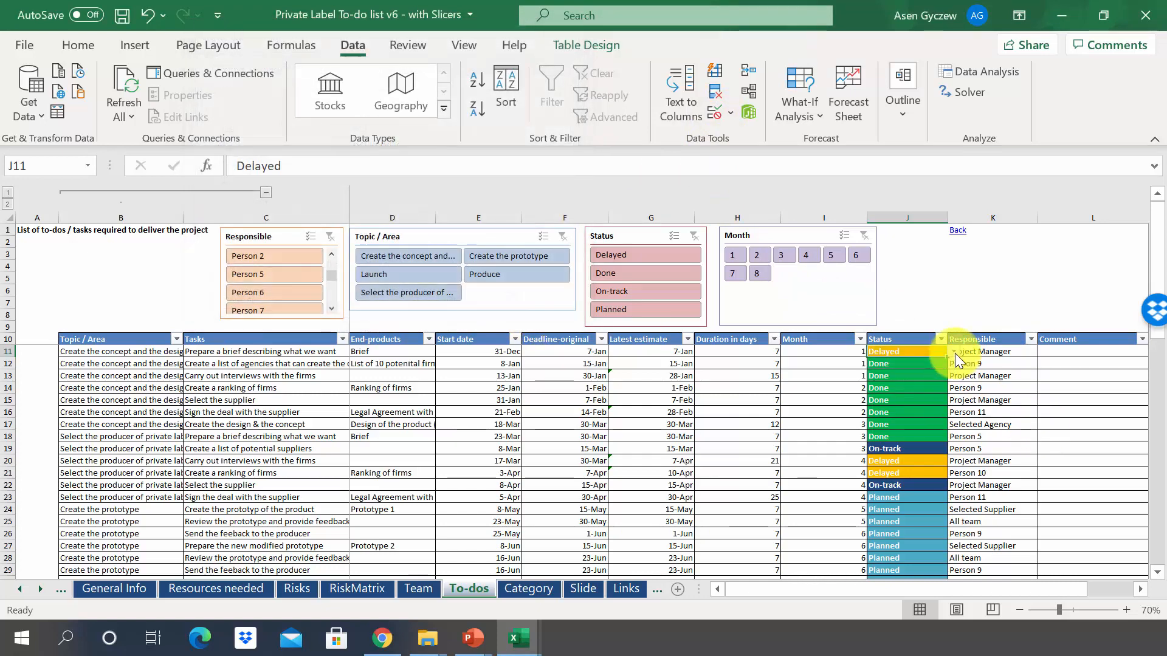
type("On-track")
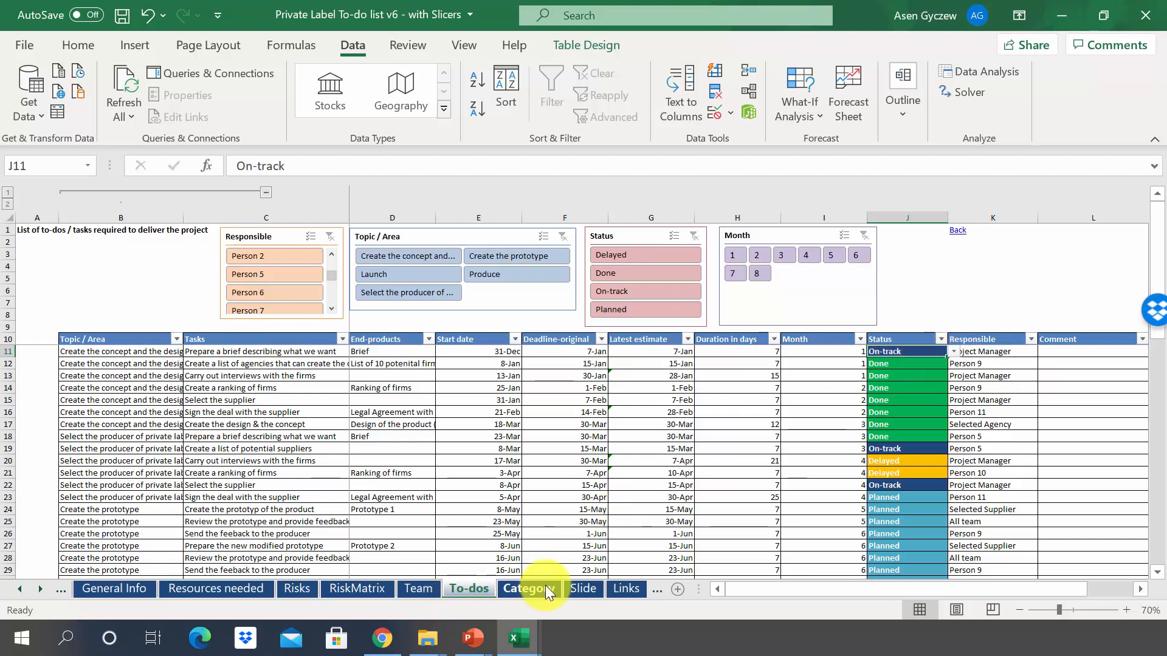
- Type 'To be repeated' in F16 below Planned, then check the first task's status options
left_click(527, 589)
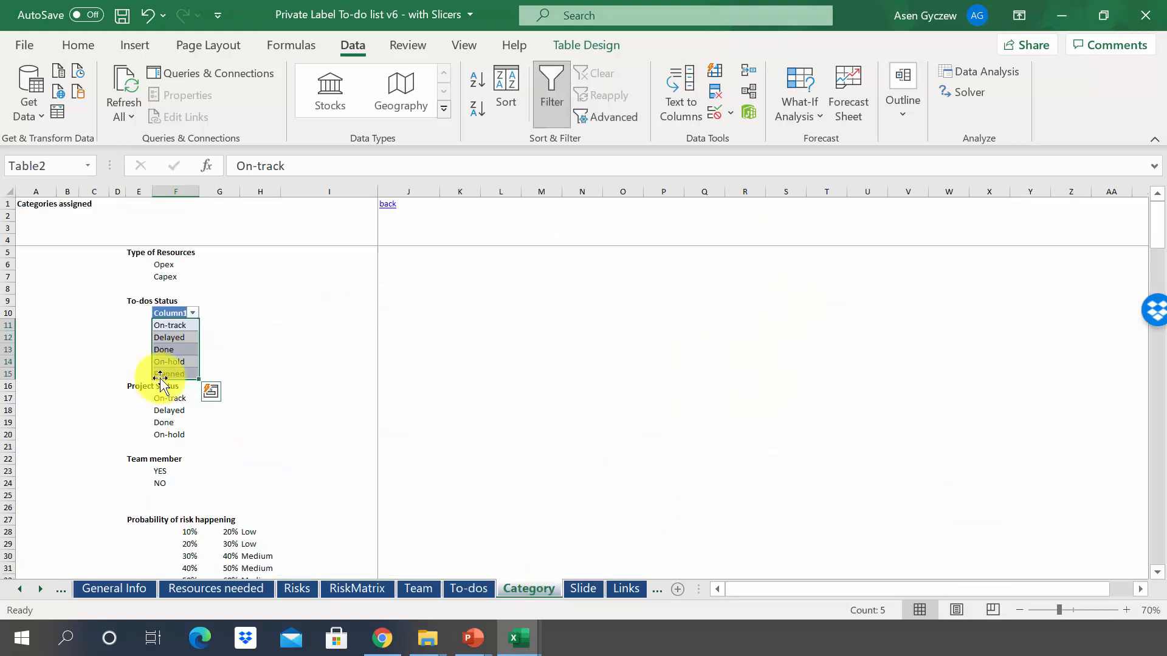
left_click(175, 374)
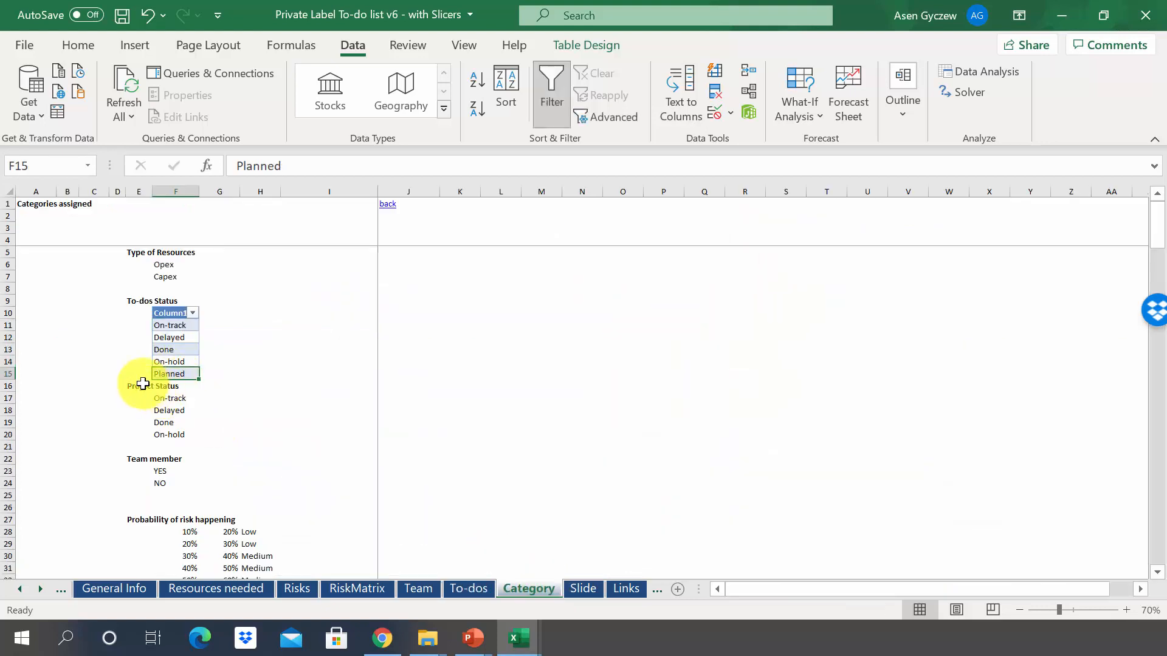
left_click(7, 386)
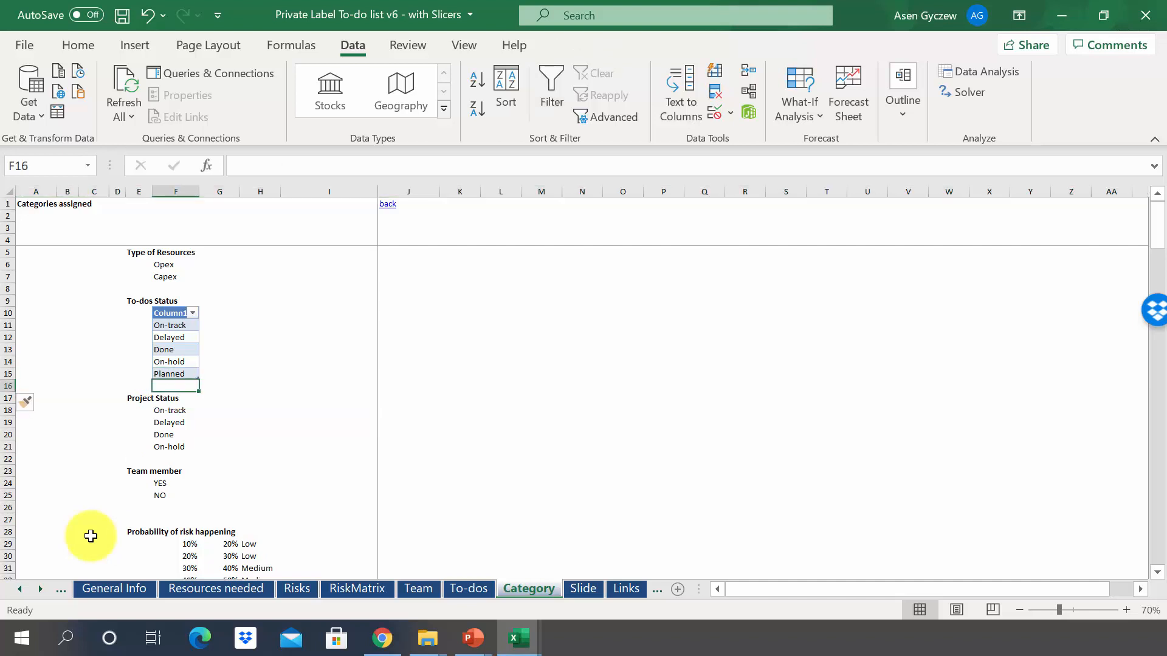
type("To be")
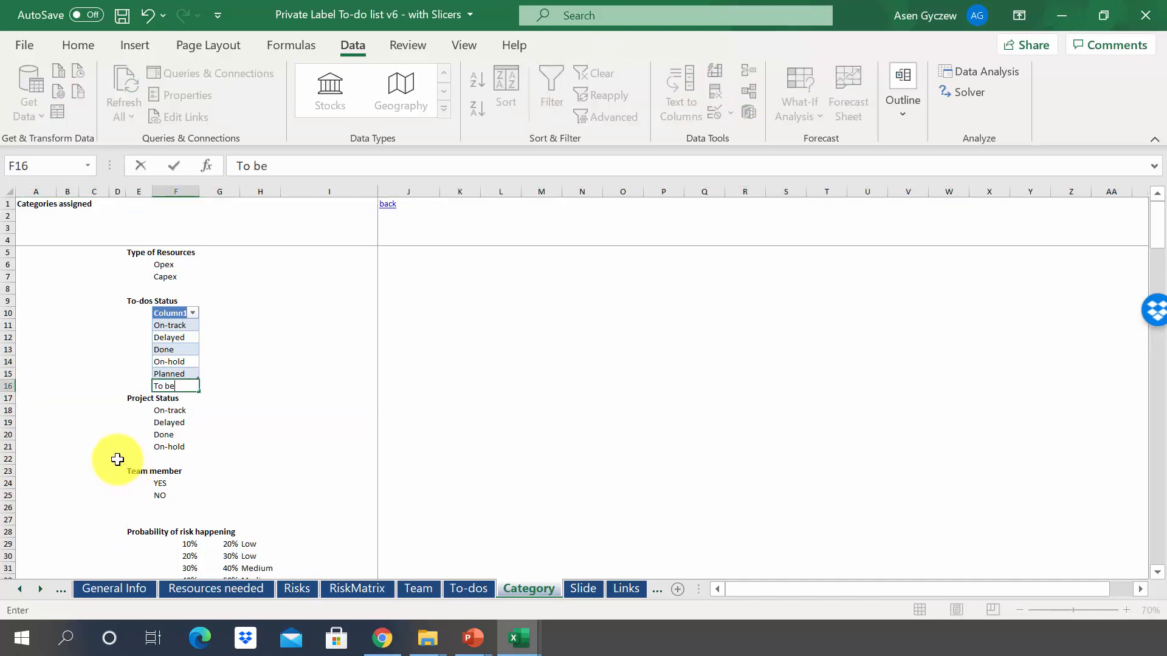
type("repeated")
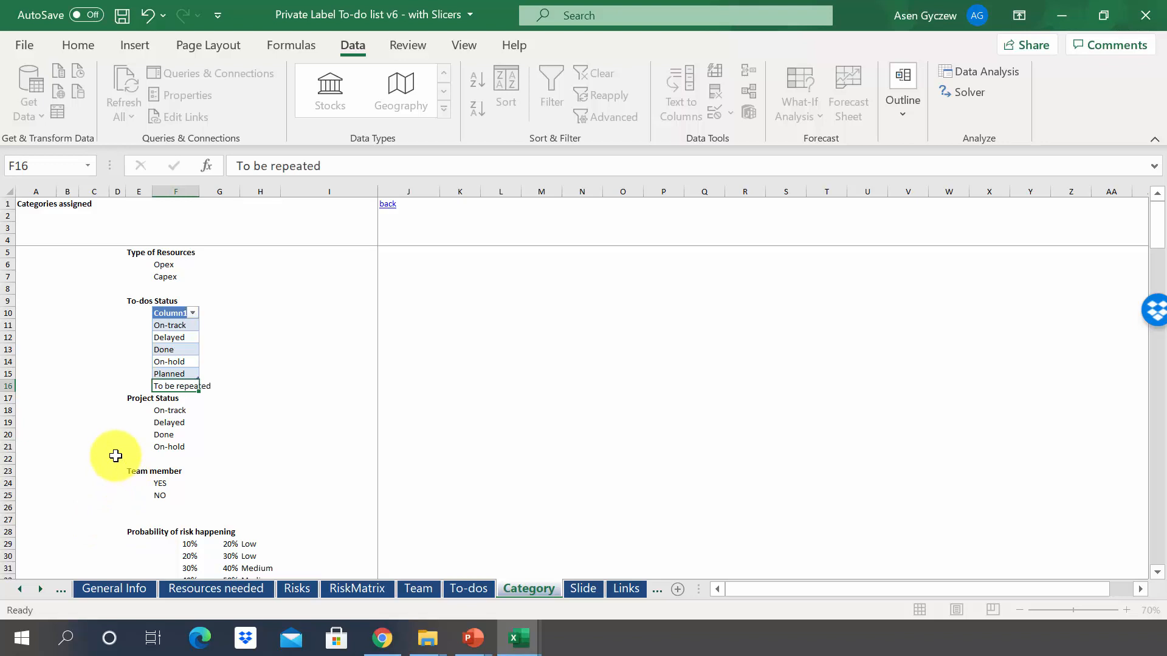
left_click(169, 350)
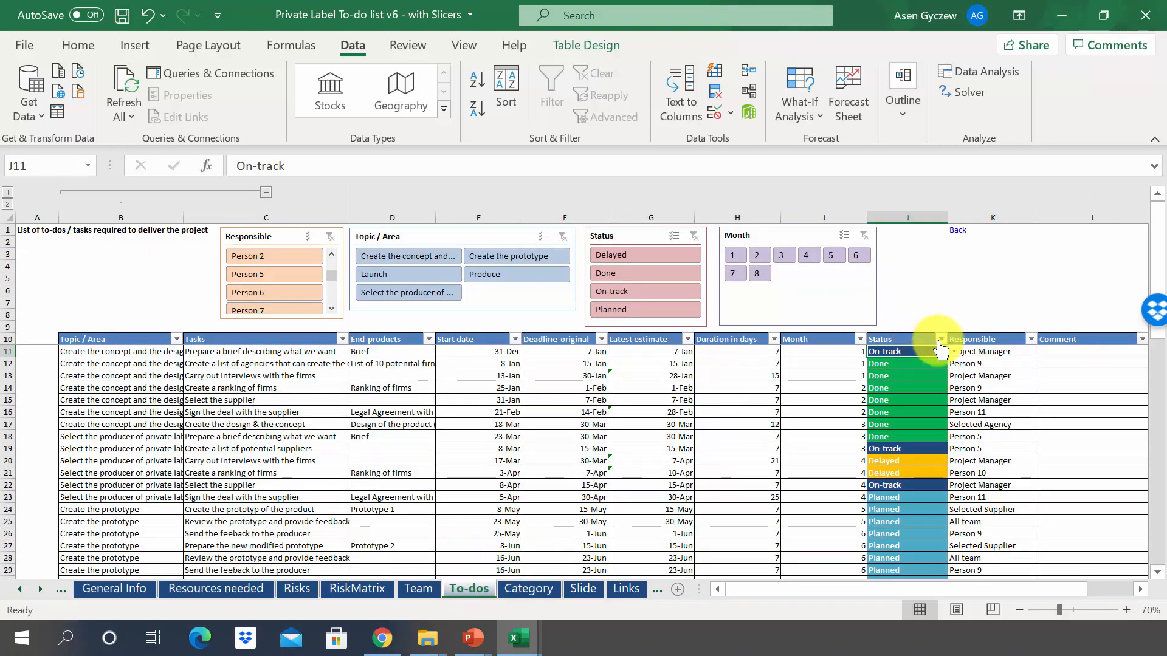
left_click(941, 351)
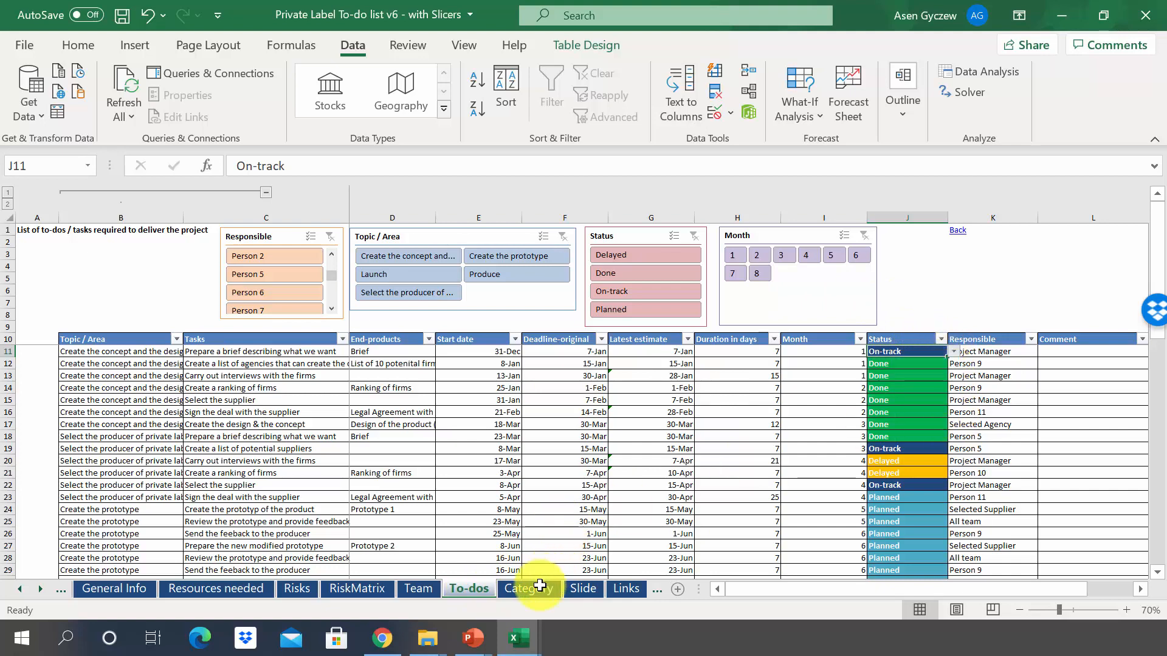
left_click(528, 589)
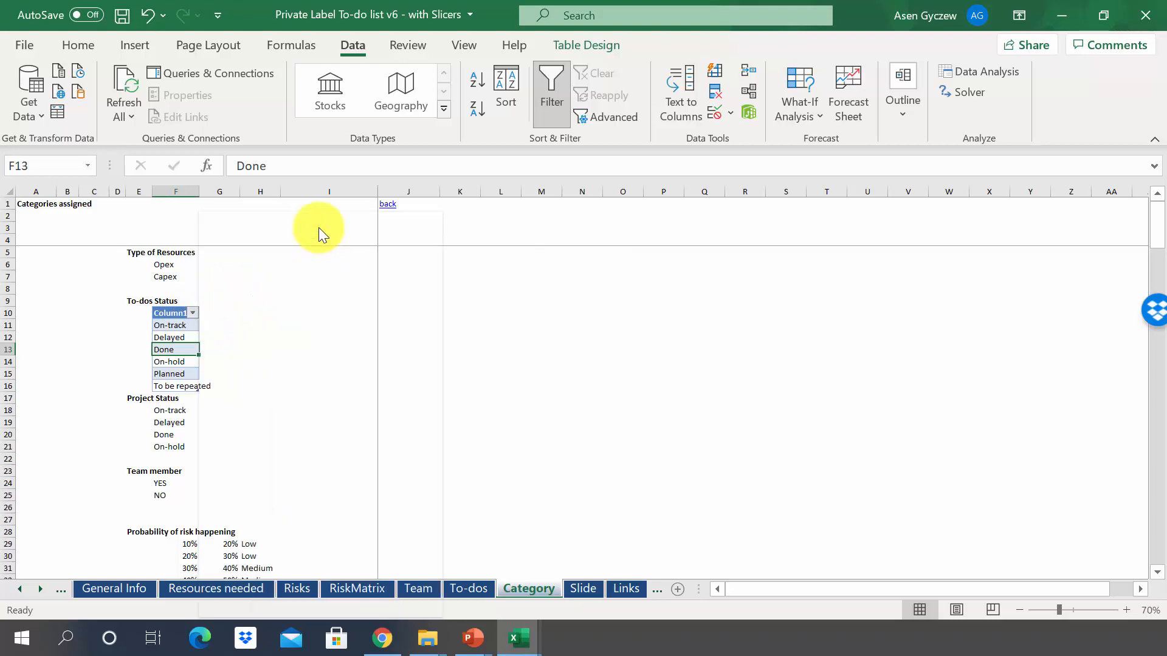
left_click(468, 589)
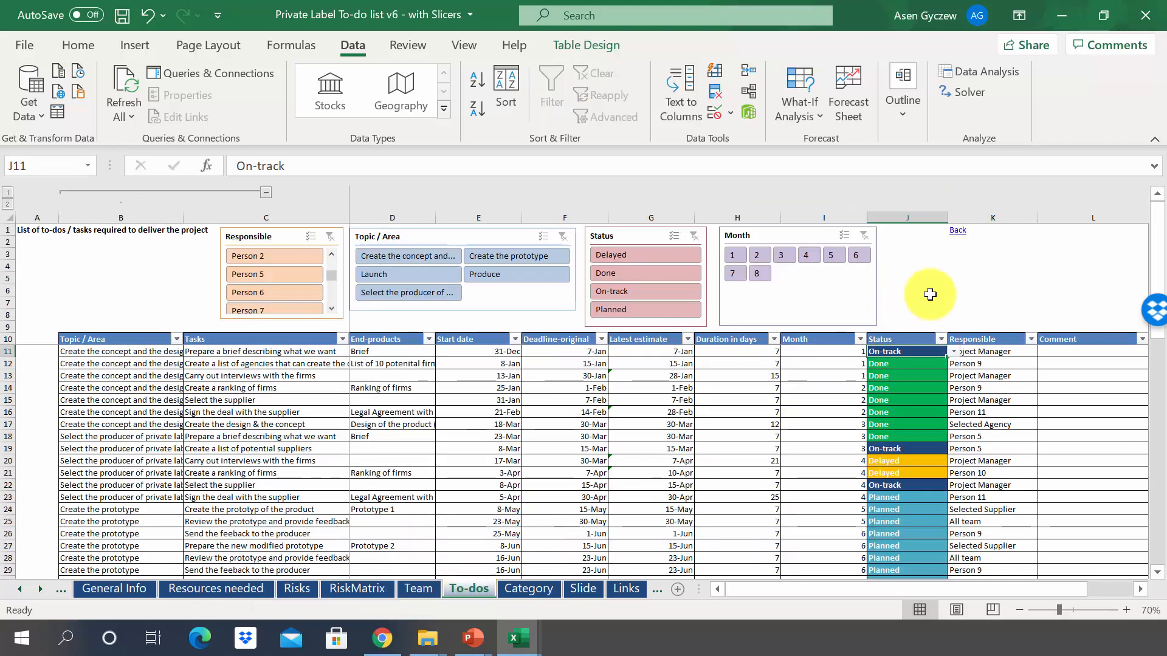
left_click(940, 351)
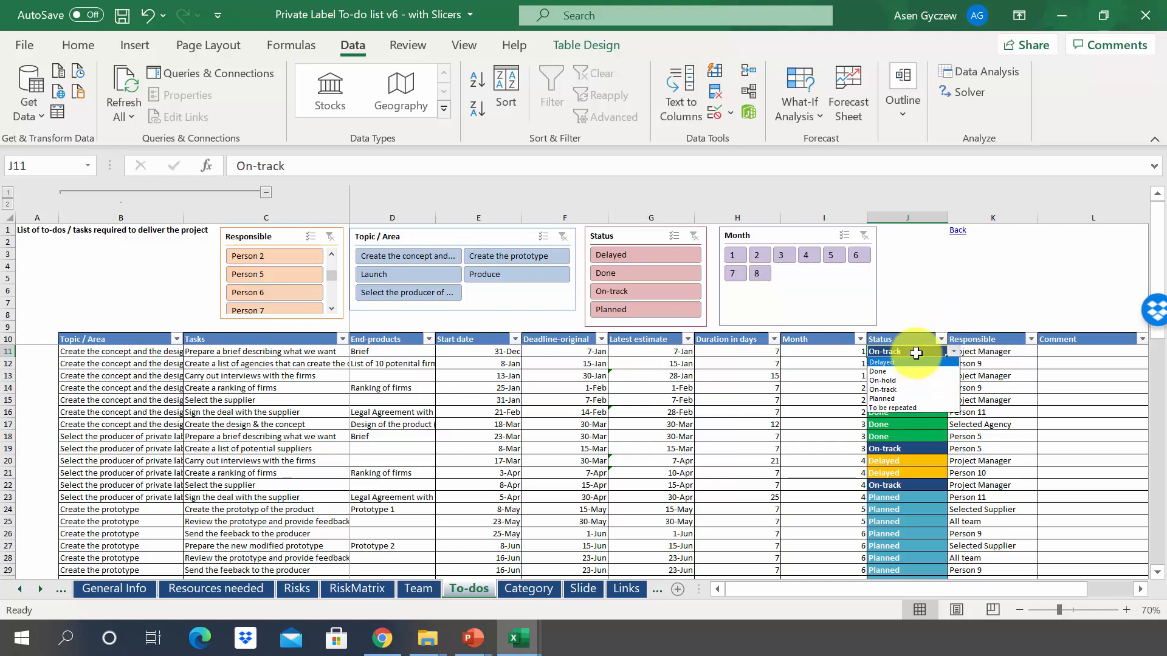
left_click(877, 371)
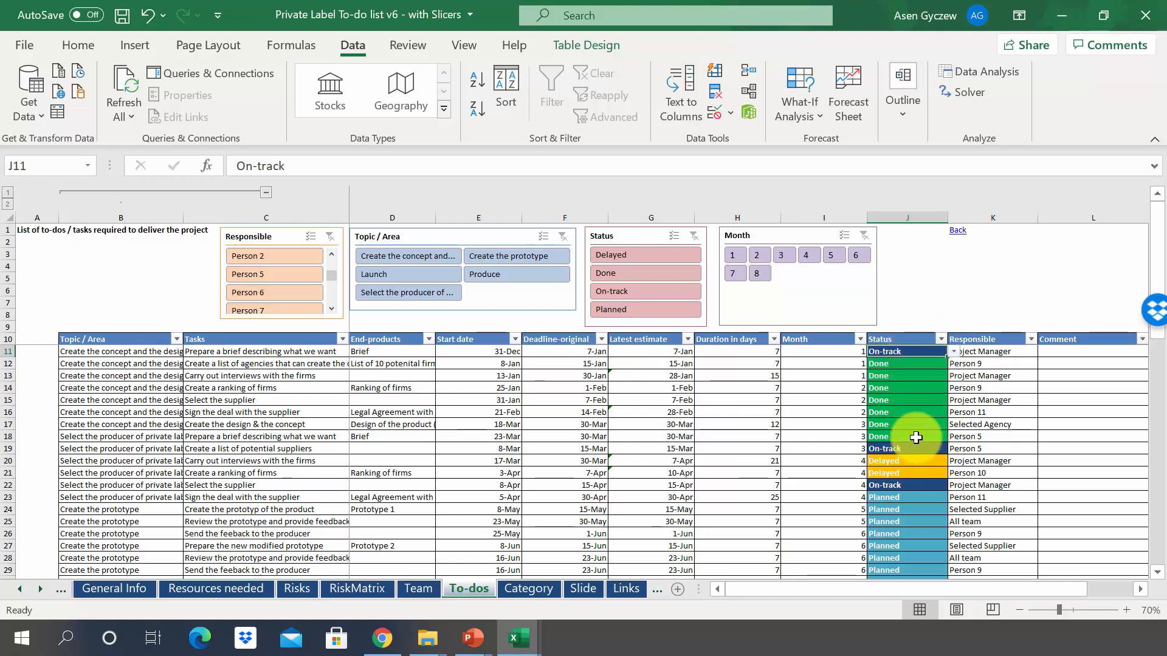
- Sort the Category status table A–Z, delete 'To be repeated', and verify the To-dos dropdown
left_click(529, 589)
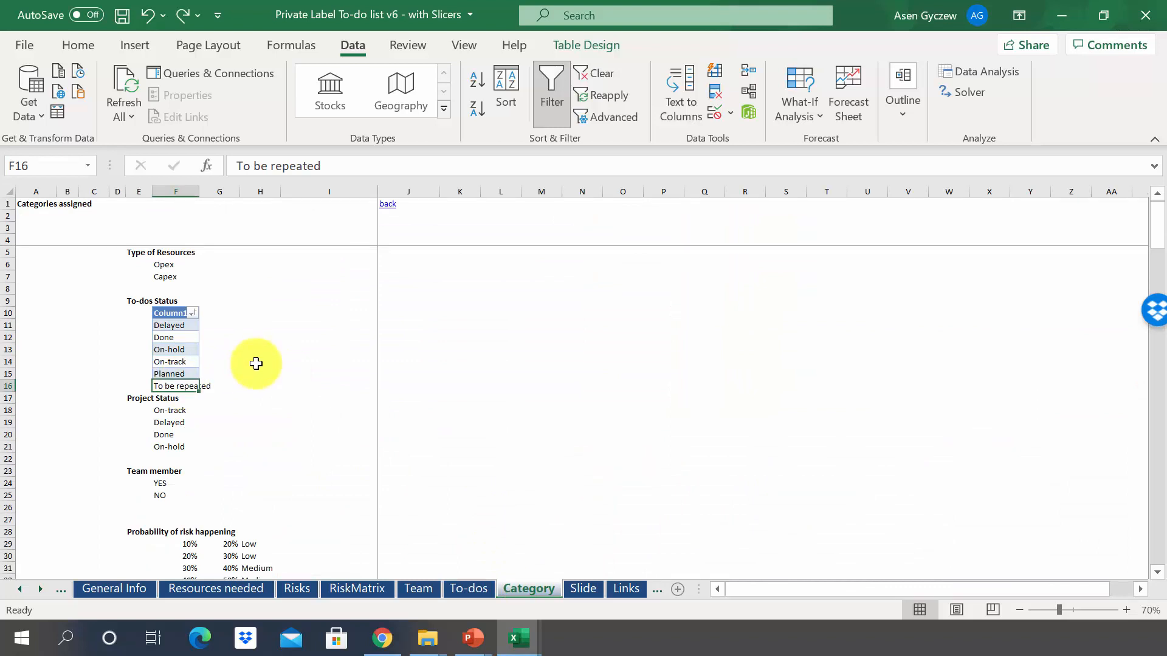
mouse_move(347, 459)
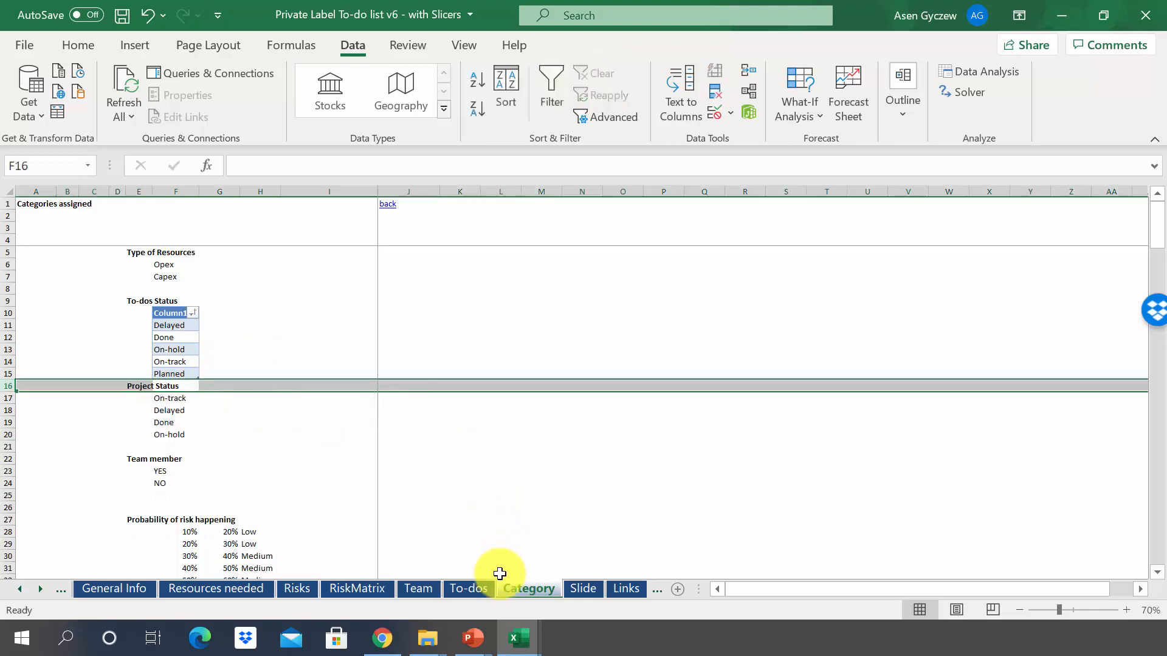
left_click(468, 589)
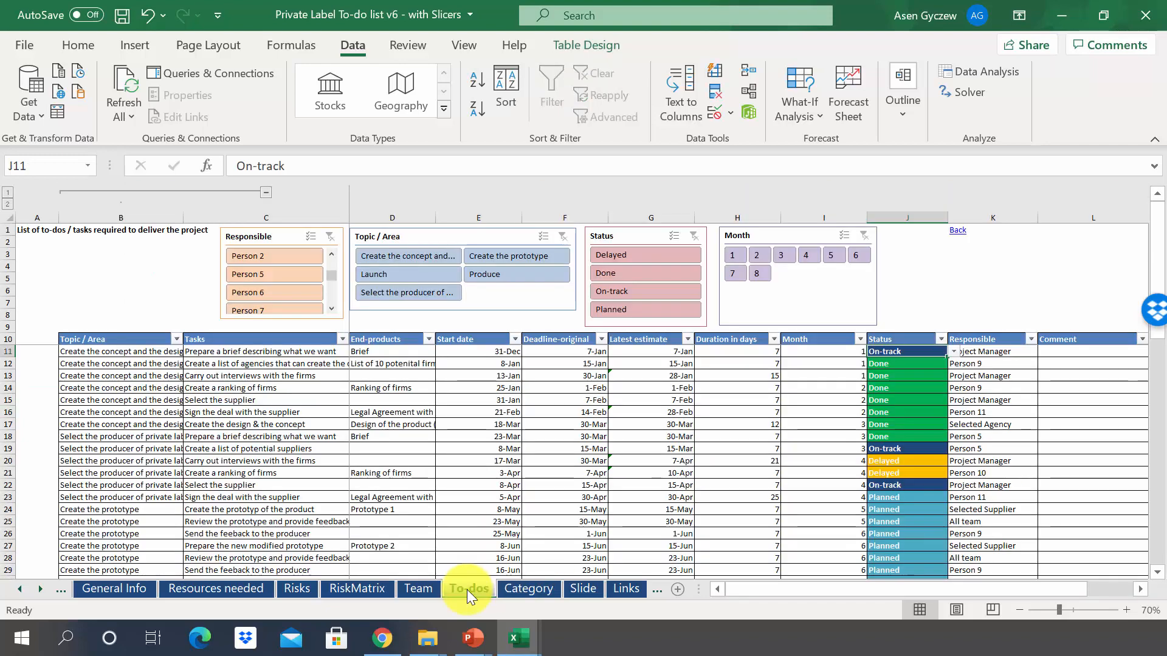
left_click(952, 352)
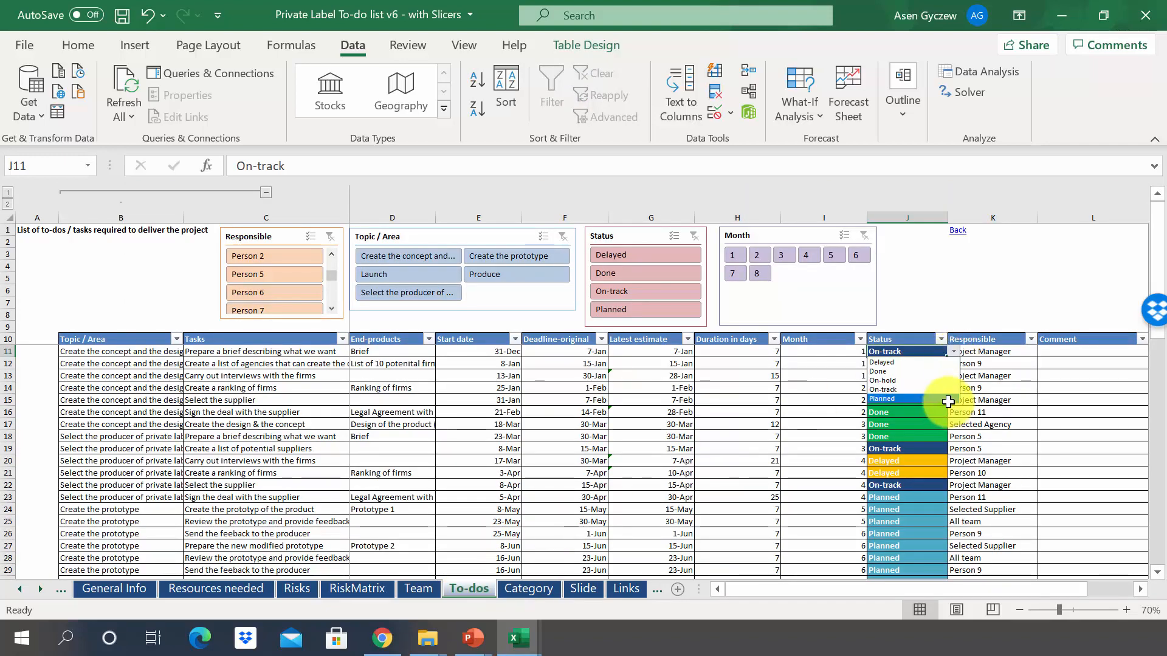